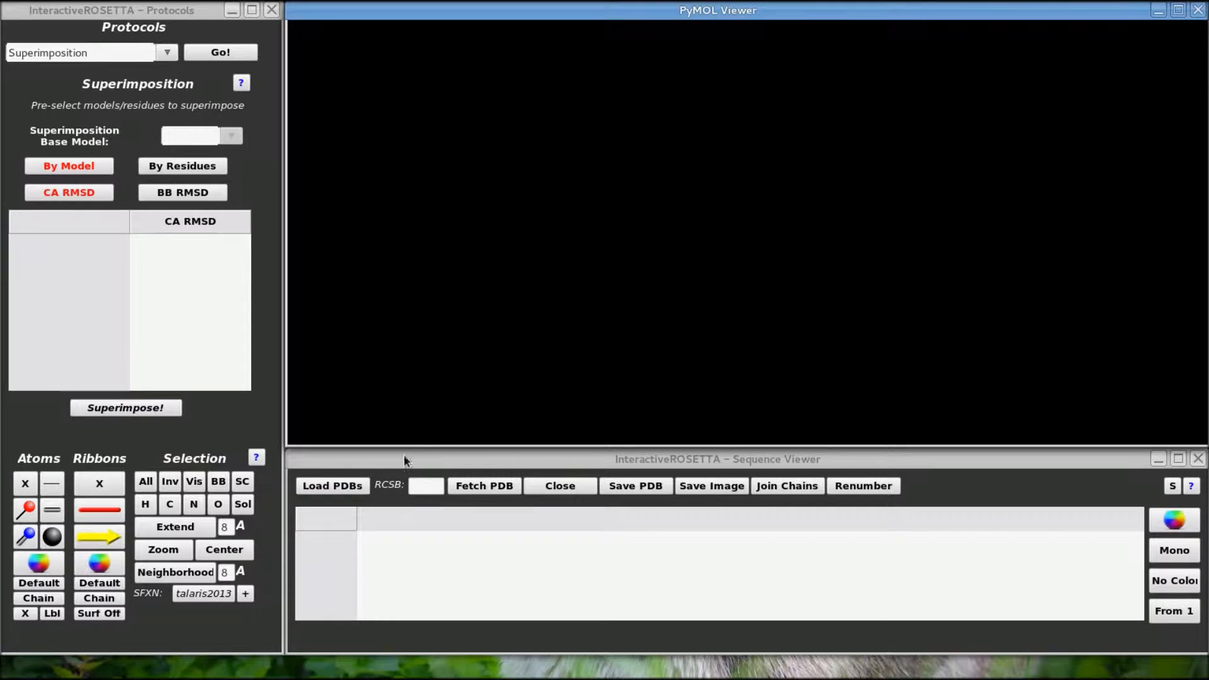
Load Ab.pdb keeping chains H and L, then load the antigen Ag.pdb
{"action": "left_click", "coordinate": [331, 485]}
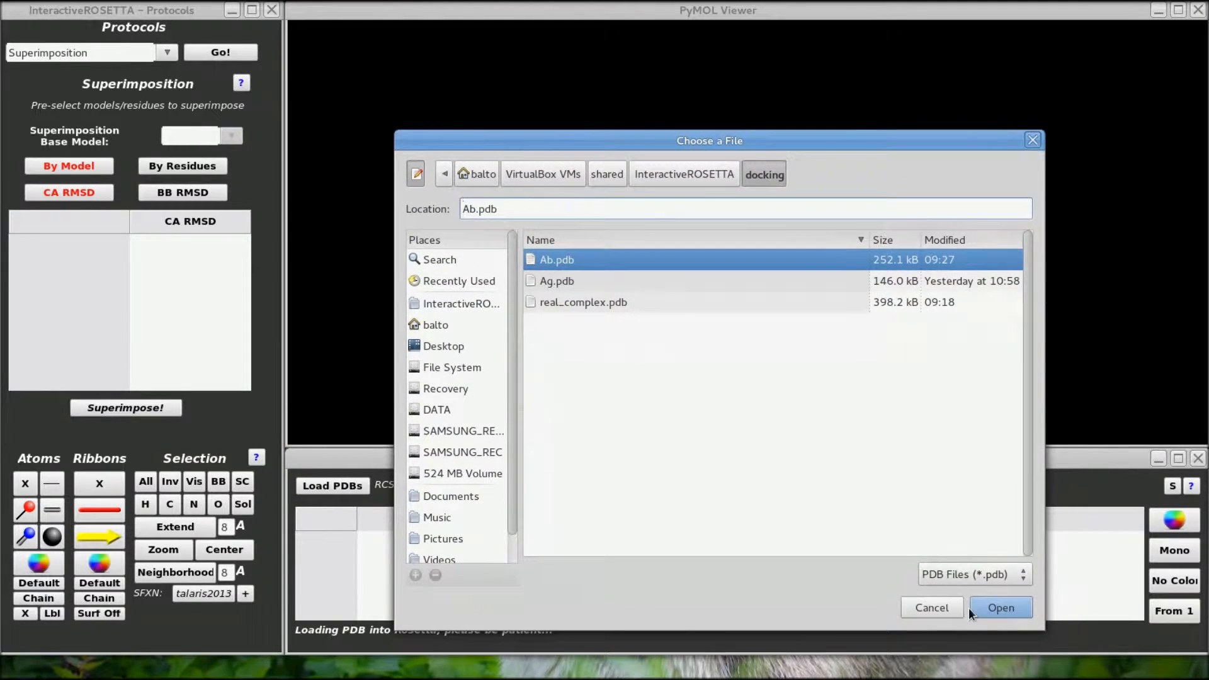
{"action": "left_click", "coordinate": [999, 607]}
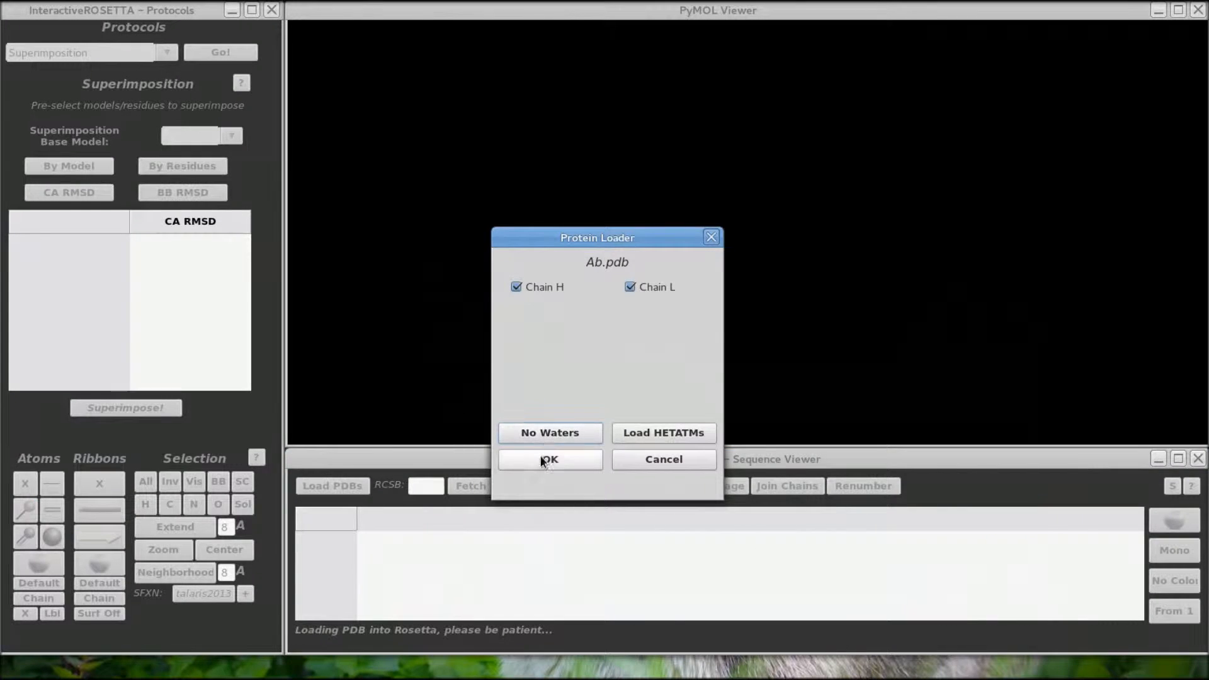
{"action": "left_click", "coordinate": [549, 459]}
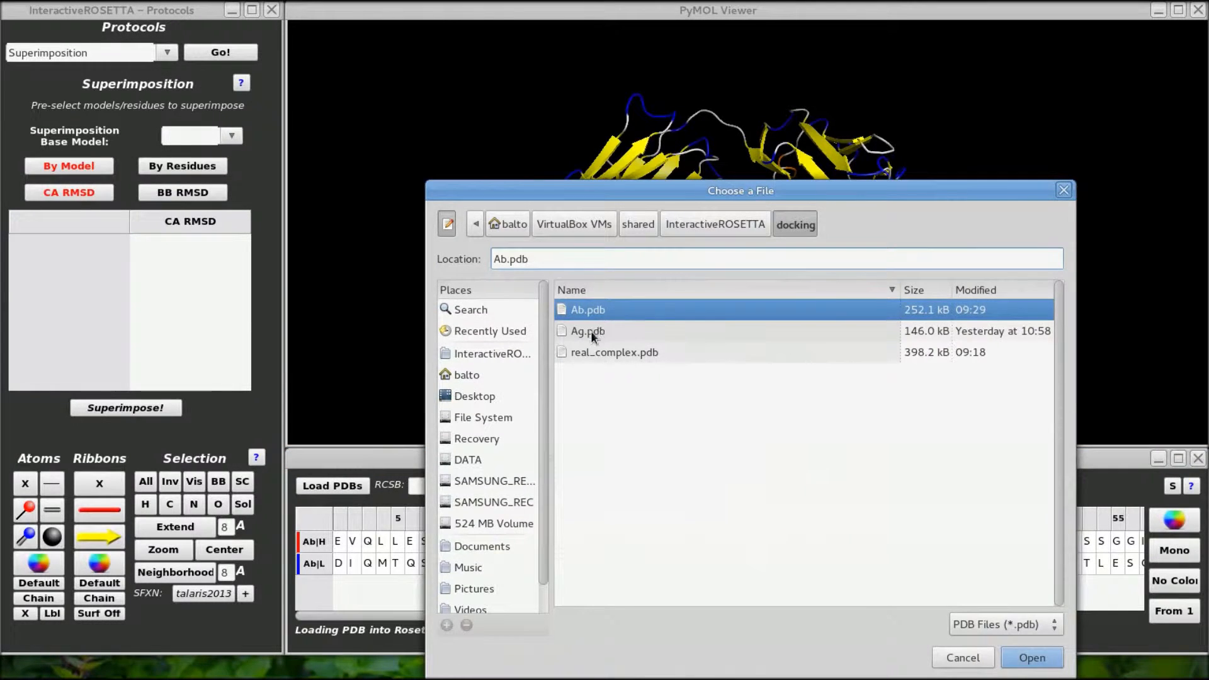
{"action": "left_click", "coordinate": [1032, 658]}
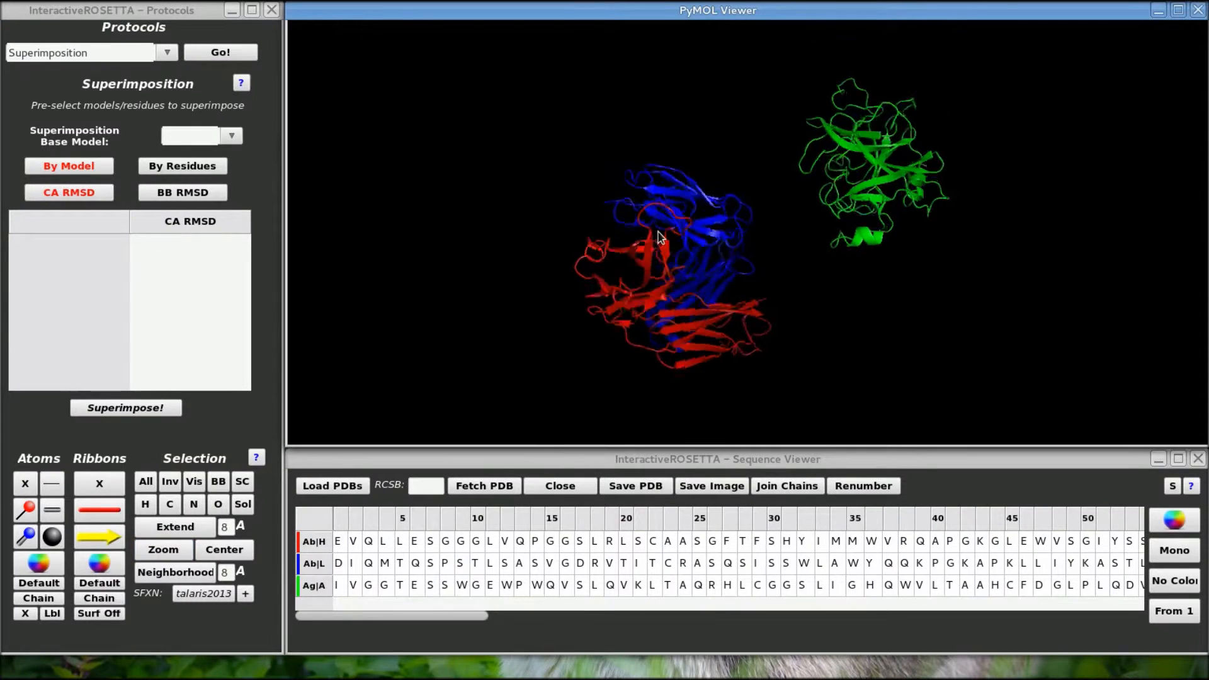
Switch the active protocol from Superimposition to Docking
{"action": "left_click", "coordinate": [166, 53]}
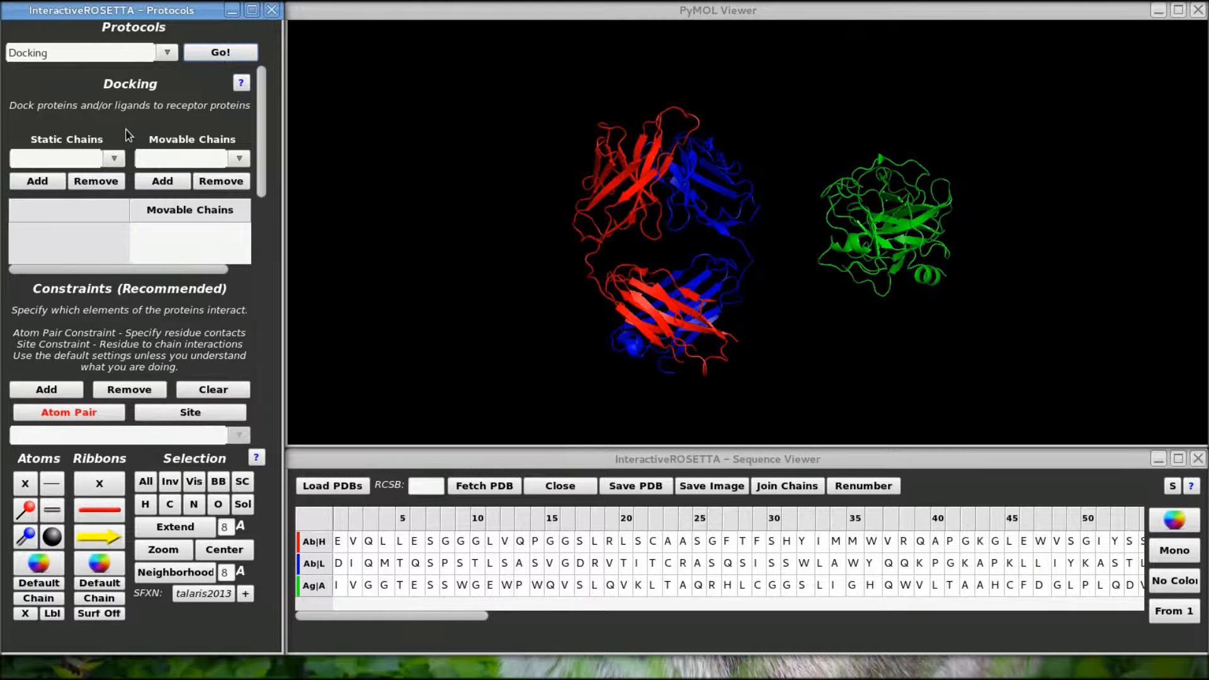
{"action": "left_click", "coordinate": [113, 159]}
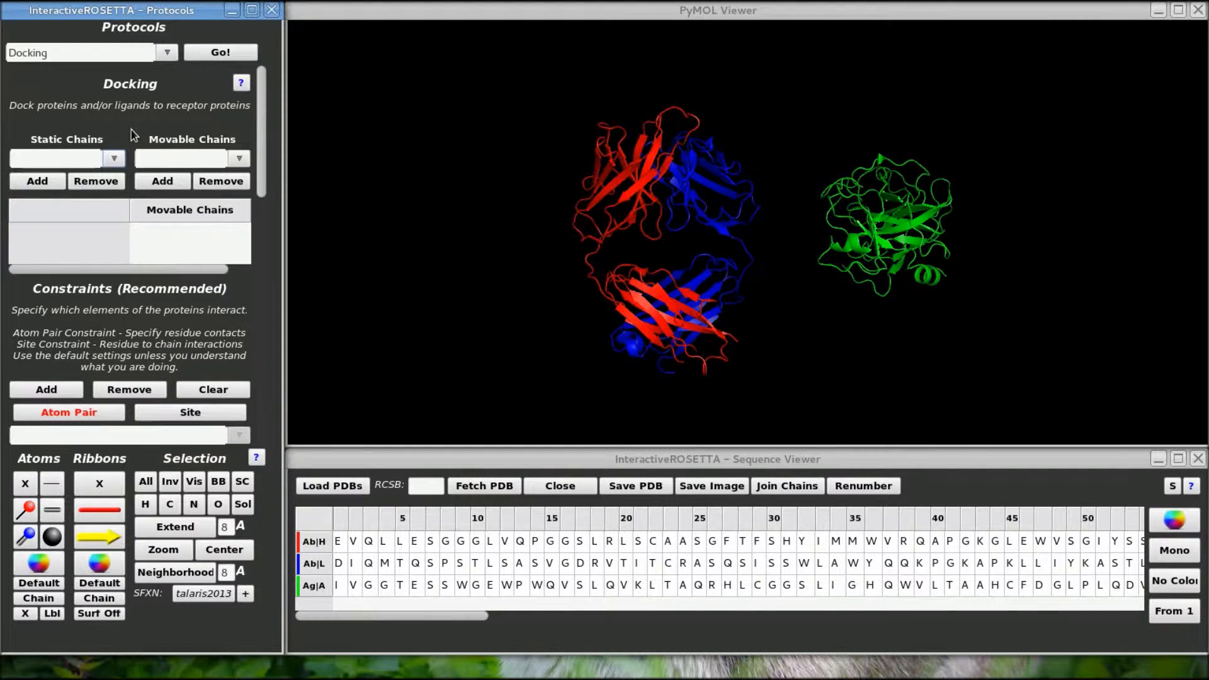
Add Ab|H and Ab|L as static chains and Ag|A as the movable chain
{"action": "left_click", "coordinate": [113, 159]}
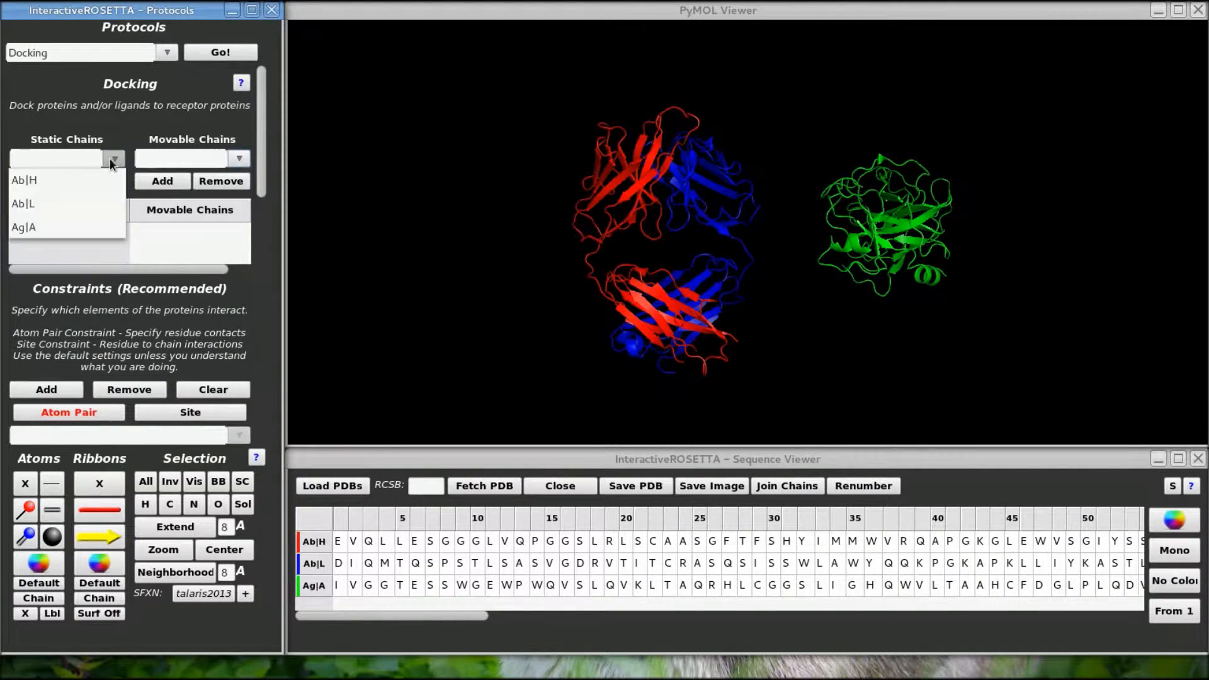
{"action": "left_click", "coordinate": [24, 180]}
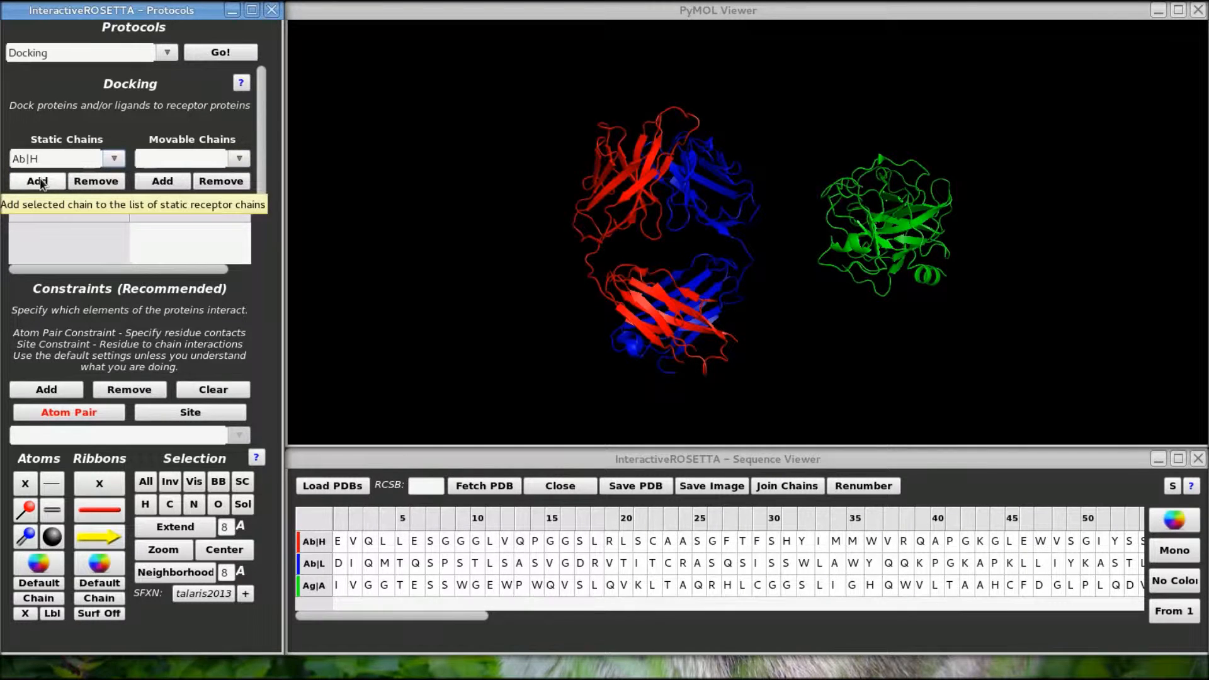
{"action": "left_click", "coordinate": [114, 159]}
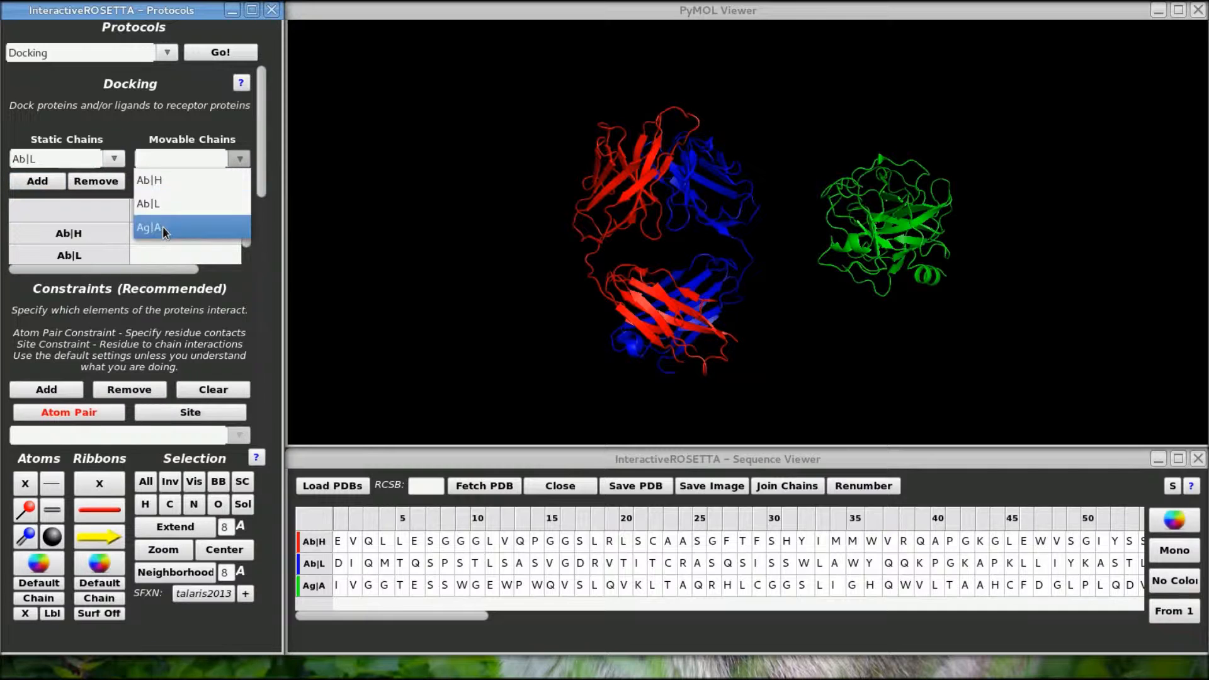
{"action": "left_click", "coordinate": [152, 228]}
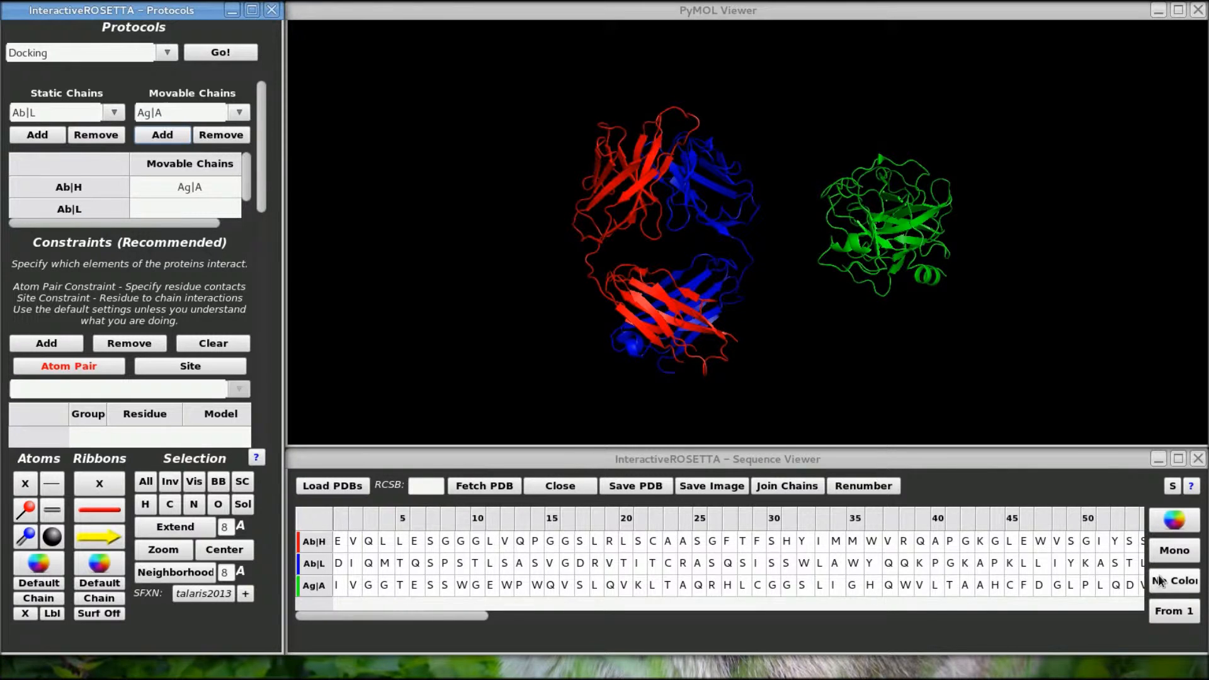
Colour sequences by secondary structure and reveal the ensemble and model-count settings (1000 coarse, 10 refined)
{"action": "left_click", "coordinate": [1174, 580]}
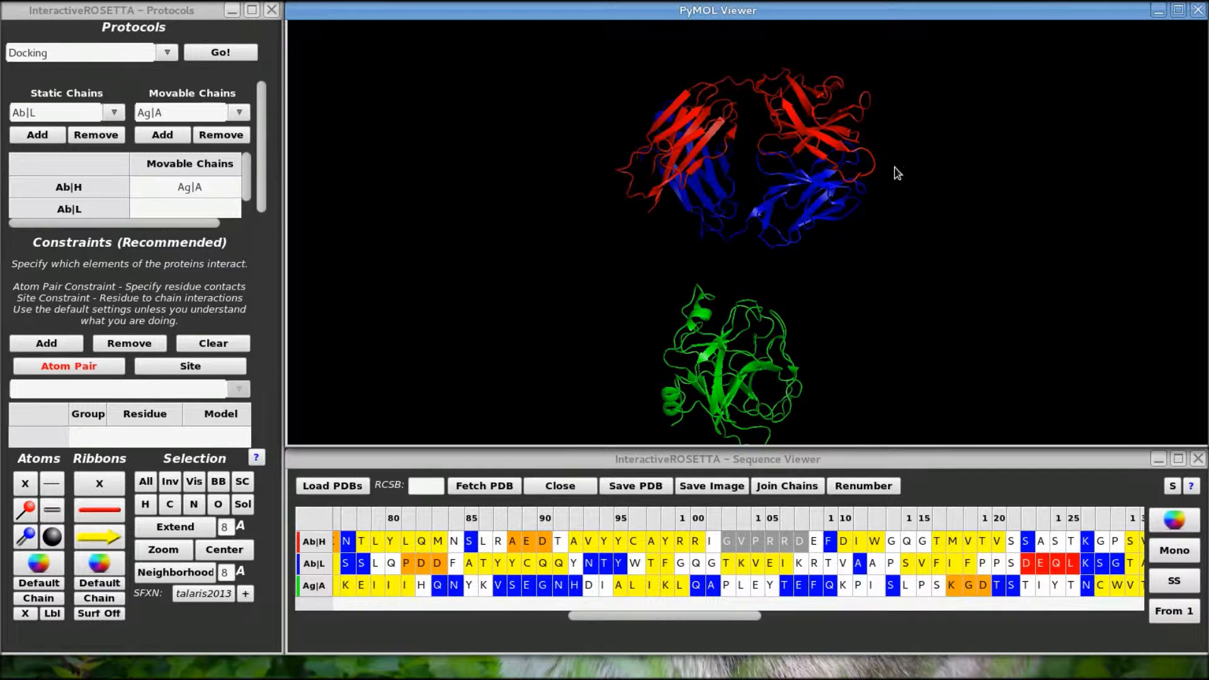
{"action": "scroll", "scroll_direction": "down", "scroll_amount": 3}
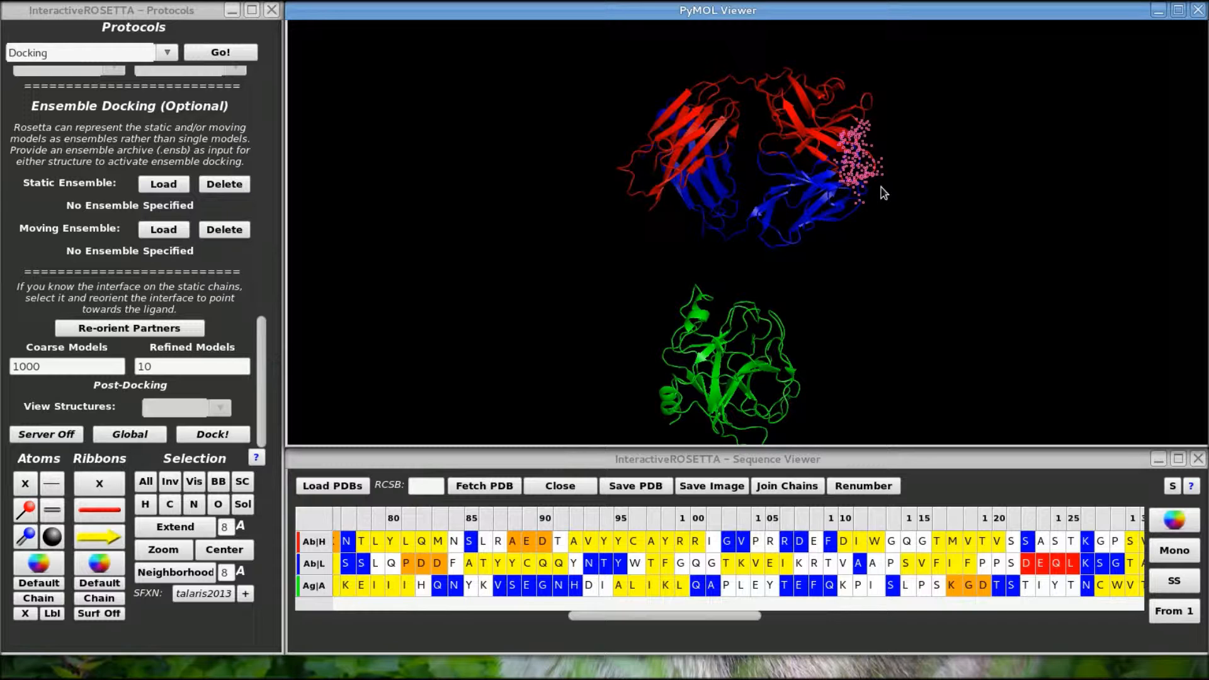
{"action": "scroll", "scroll_direction": "down", "scroll_amount": 3}
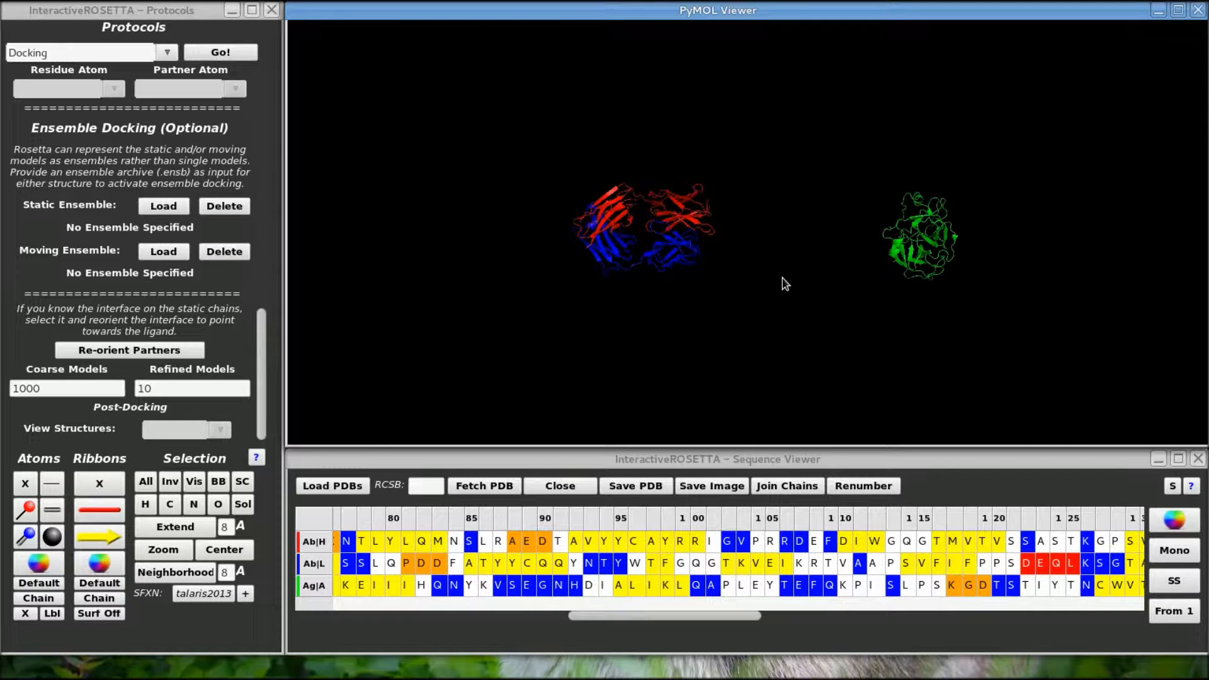
{"action": "mouse_move", "coordinate": [776, 286]}
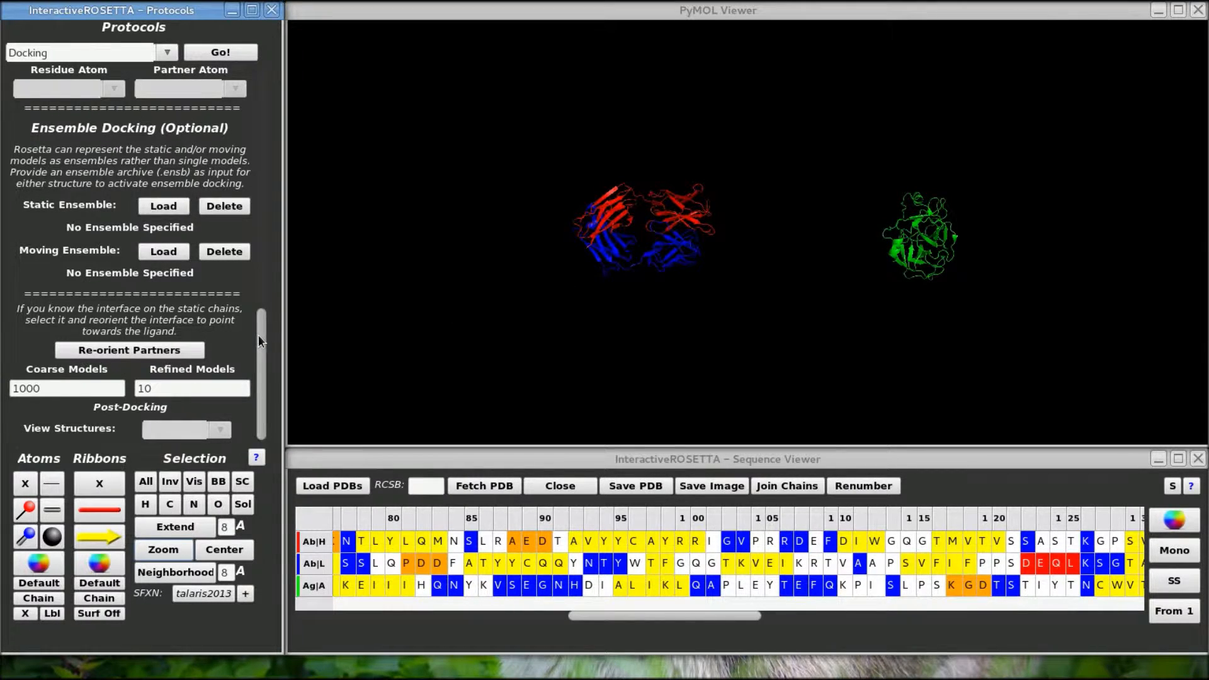
Return to the Constraints section and choose the Site constraint type
{"action": "scroll", "scroll_direction": "down", "scroll_amount": 3}
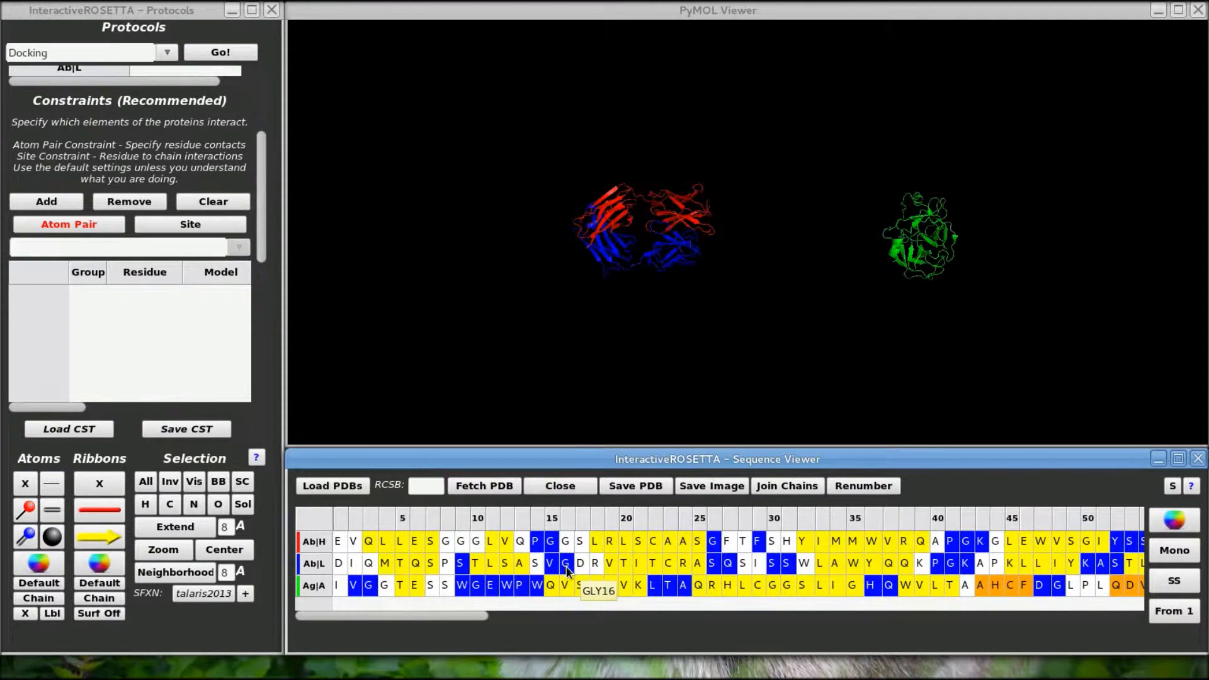
{"action": "mouse_move", "coordinate": [518, 584]}
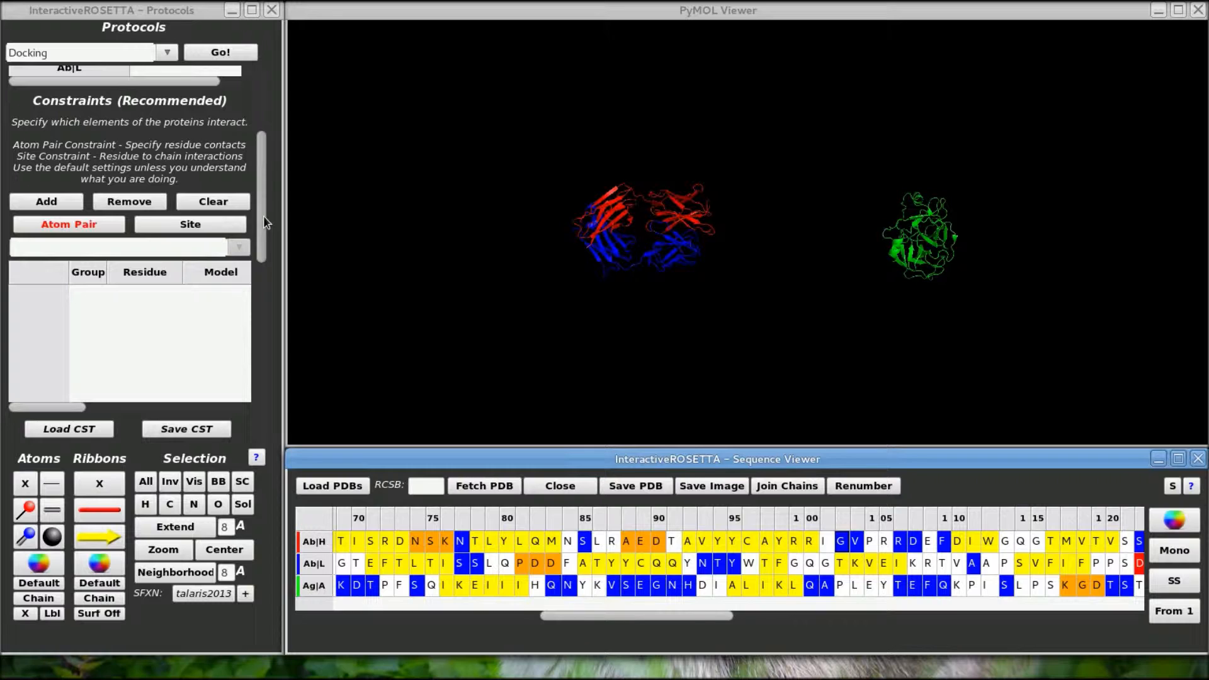
{"action": "mouse_move", "coordinate": [262, 223]}
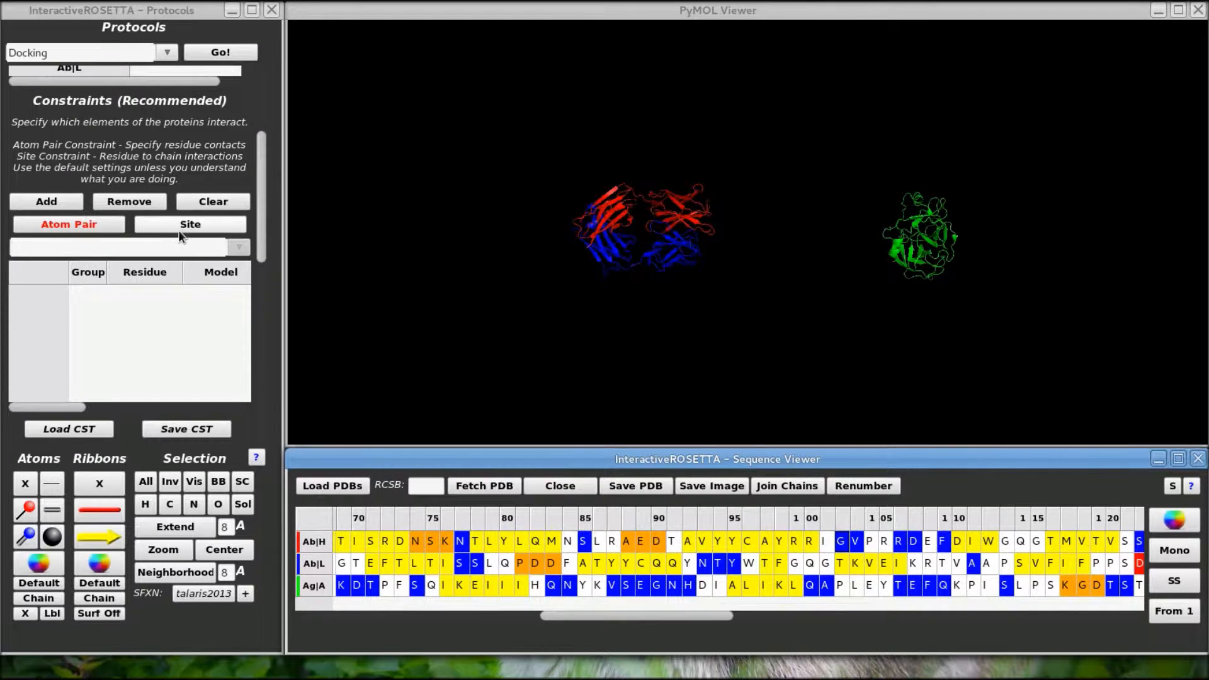
{"action": "mouse_move", "coordinate": [68, 224]}
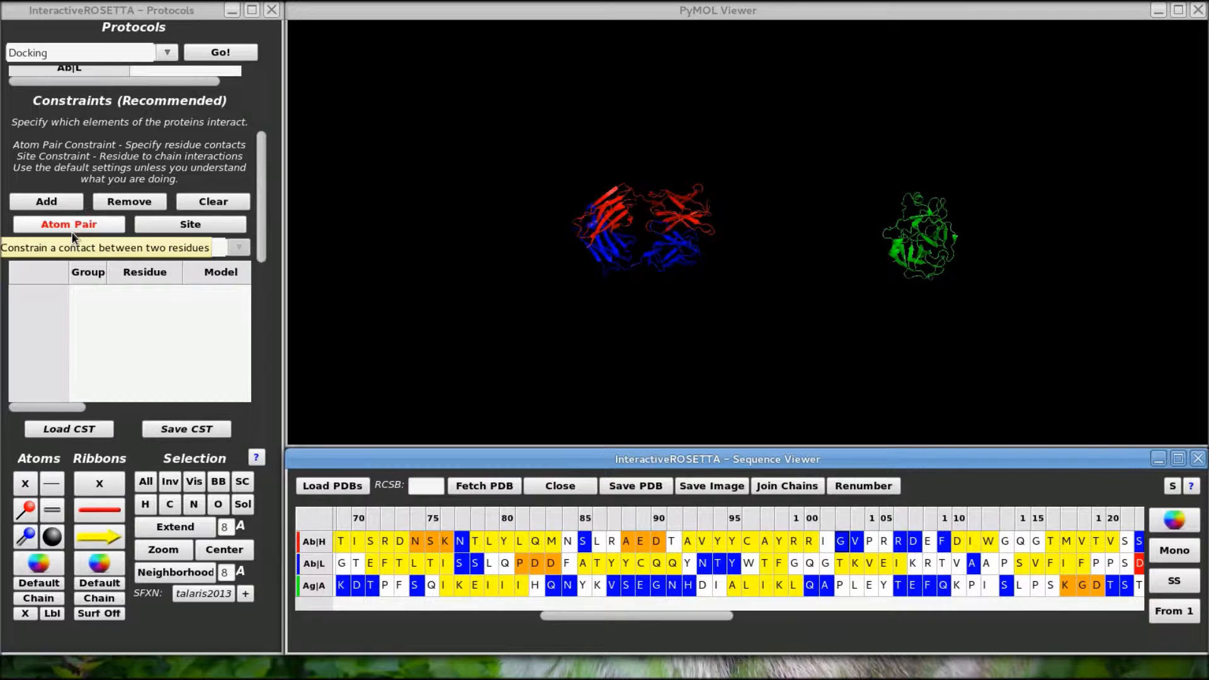
{"action": "left_click", "coordinate": [191, 224]}
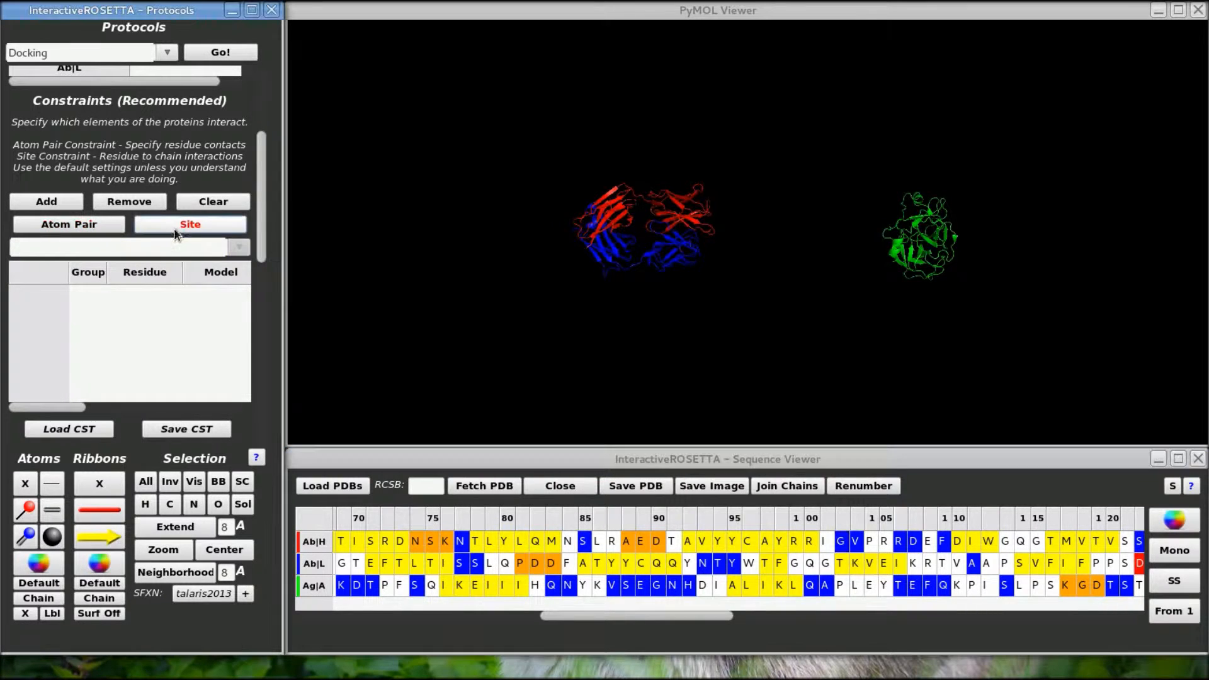
{"action": "mouse_move", "coordinate": [190, 224]}
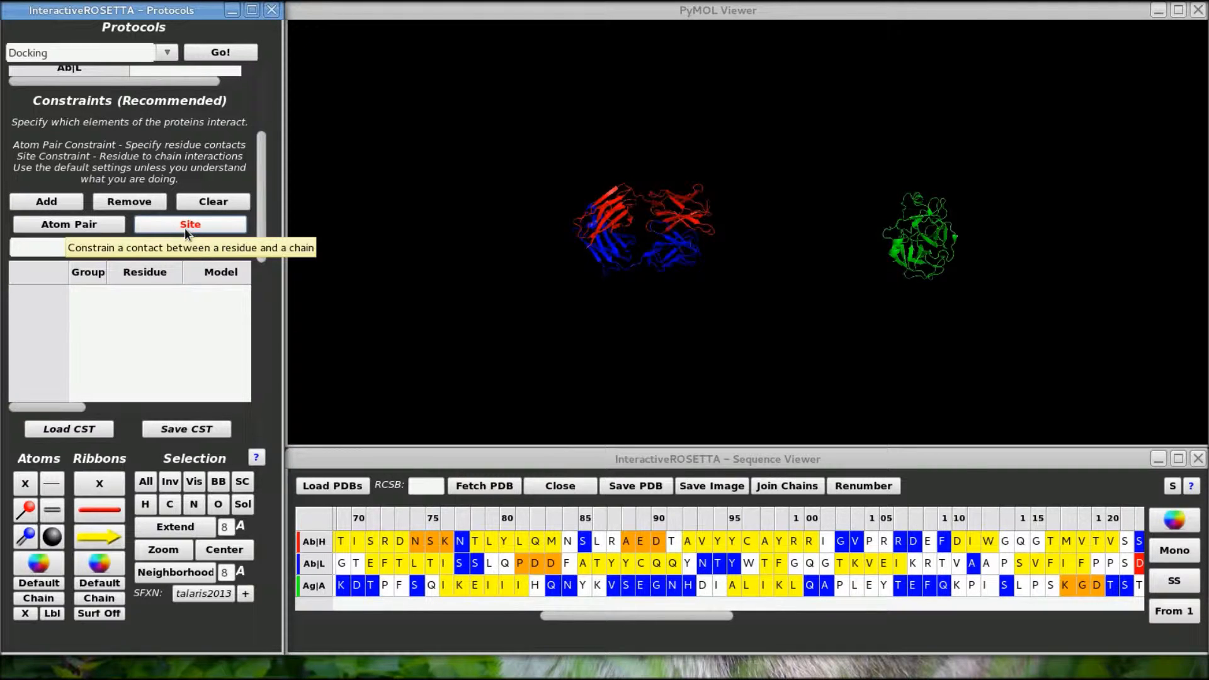
{"action": "mouse_move", "coordinate": [216, 240]}
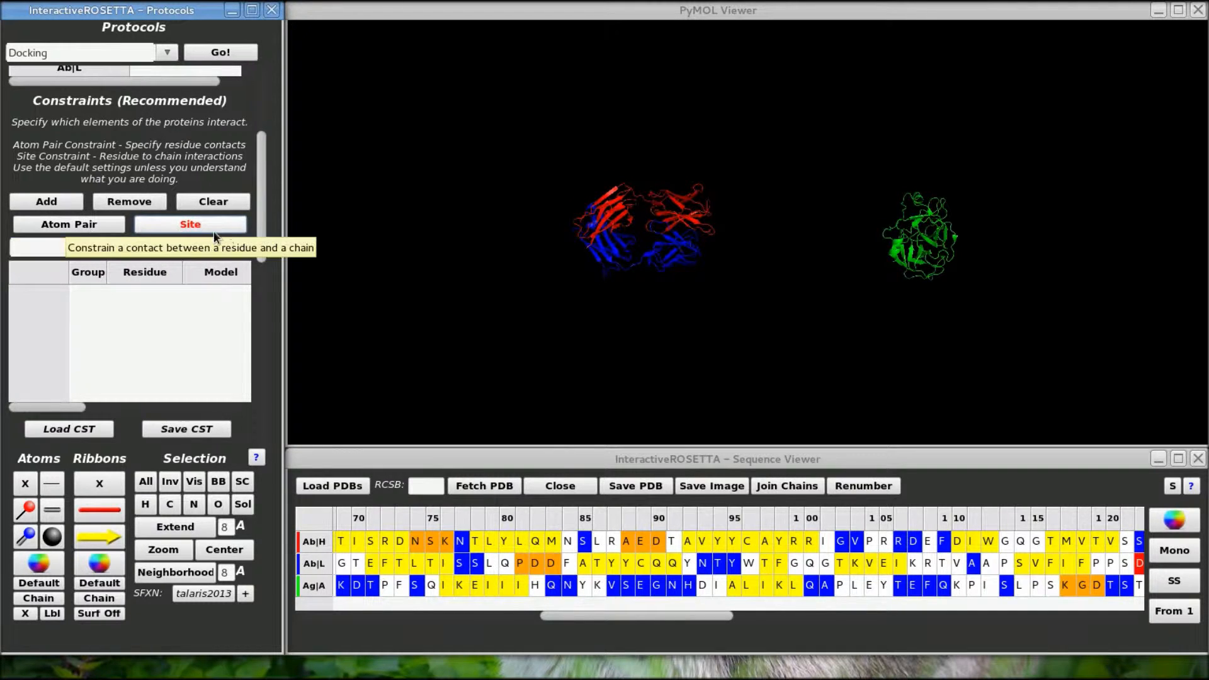
{"action": "mouse_move", "coordinate": [68, 224]}
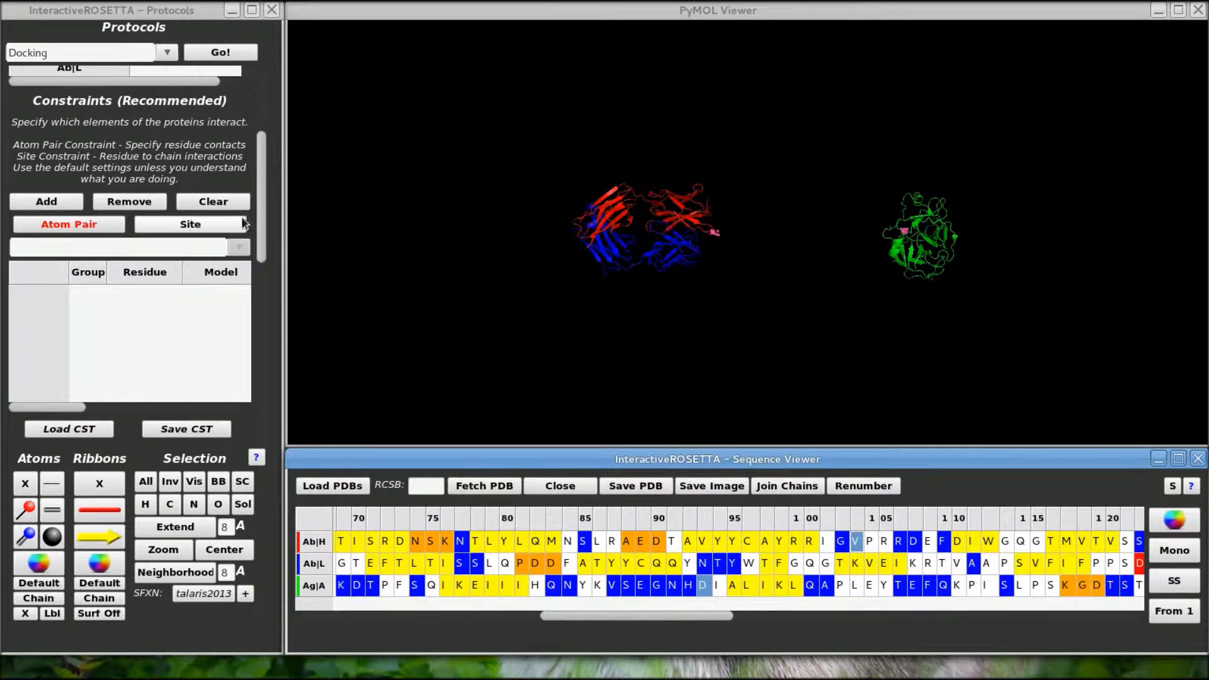
Add an atom pair constraint linking heavy-chain 103V:CB to antigen 483D:CB
{"action": "left_click", "coordinate": [45, 204]}
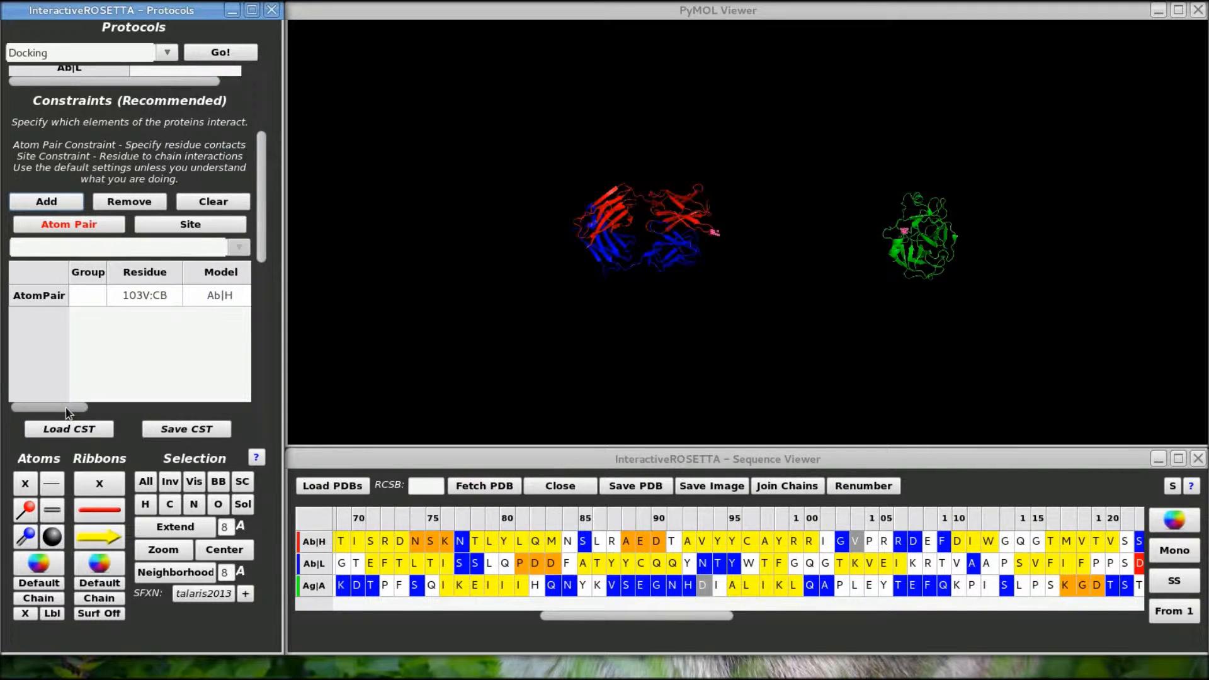
{"action": "scroll", "scroll_direction": "right", "scroll_amount": 3}
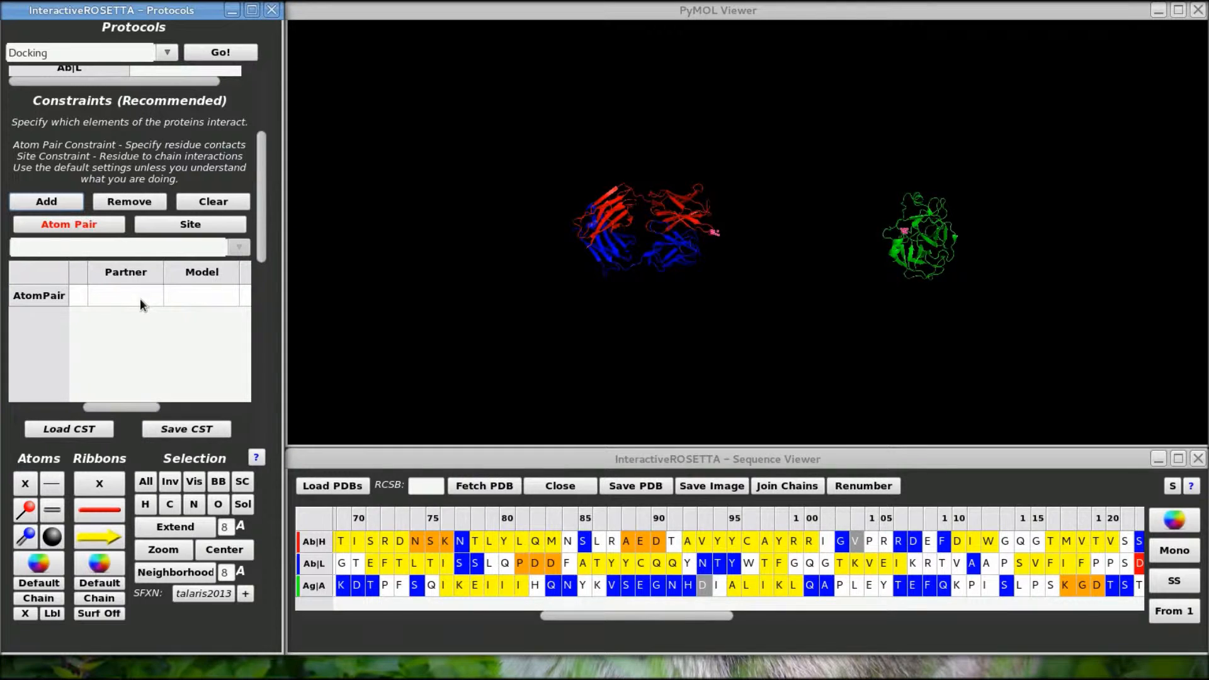
{"action": "mouse_move", "coordinate": [713, 596]}
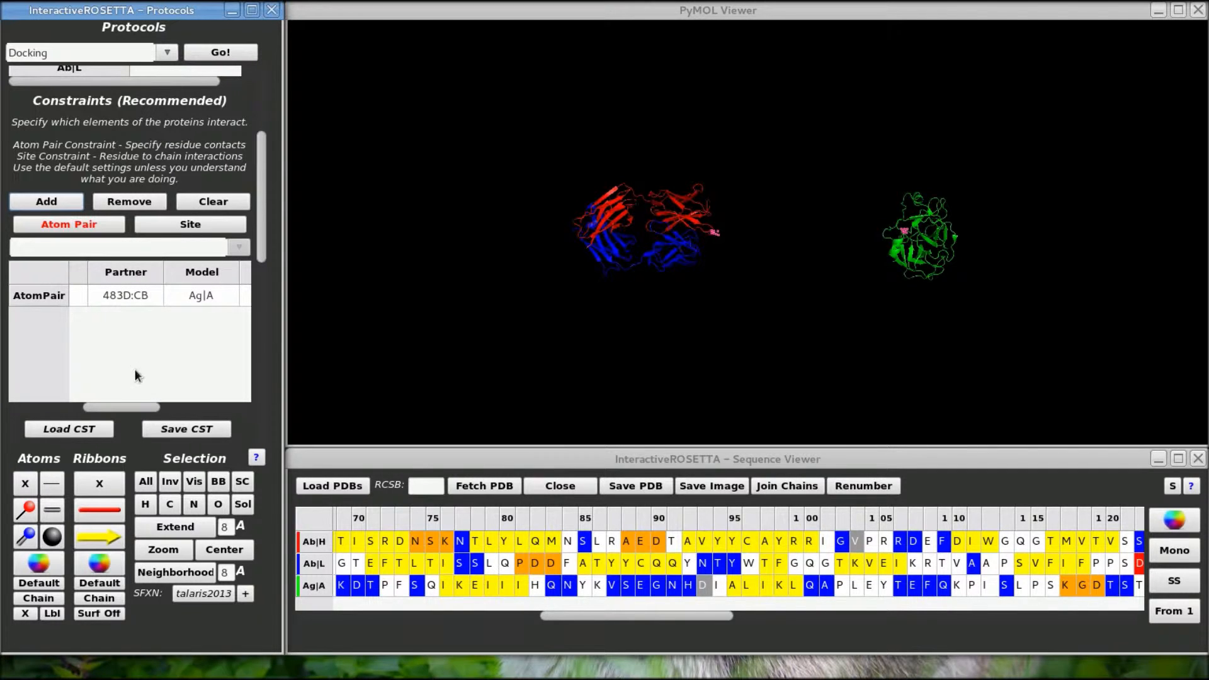
{"action": "mouse_move", "coordinate": [180, 311]}
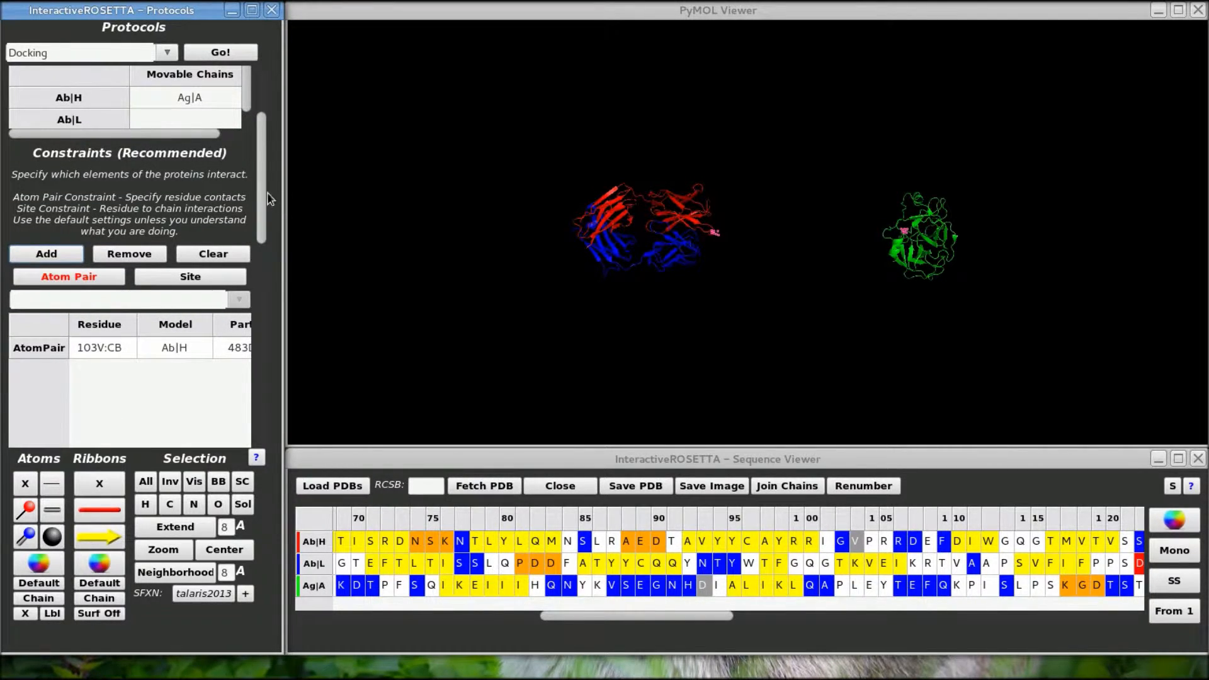
{"action": "scroll", "scroll_direction": "down", "scroll_amount": 3}
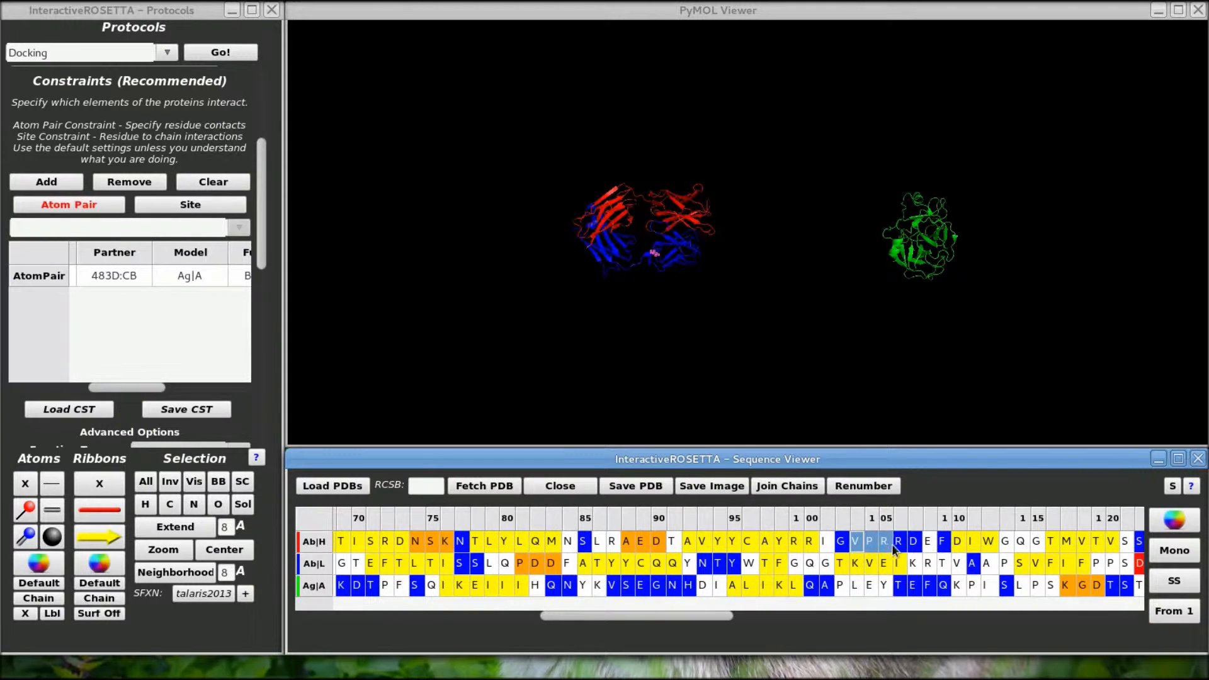
Add site constraints for heavy-chain residues 104P–106R and antigen residue 479E
{"action": "left_click", "coordinate": [190, 204]}
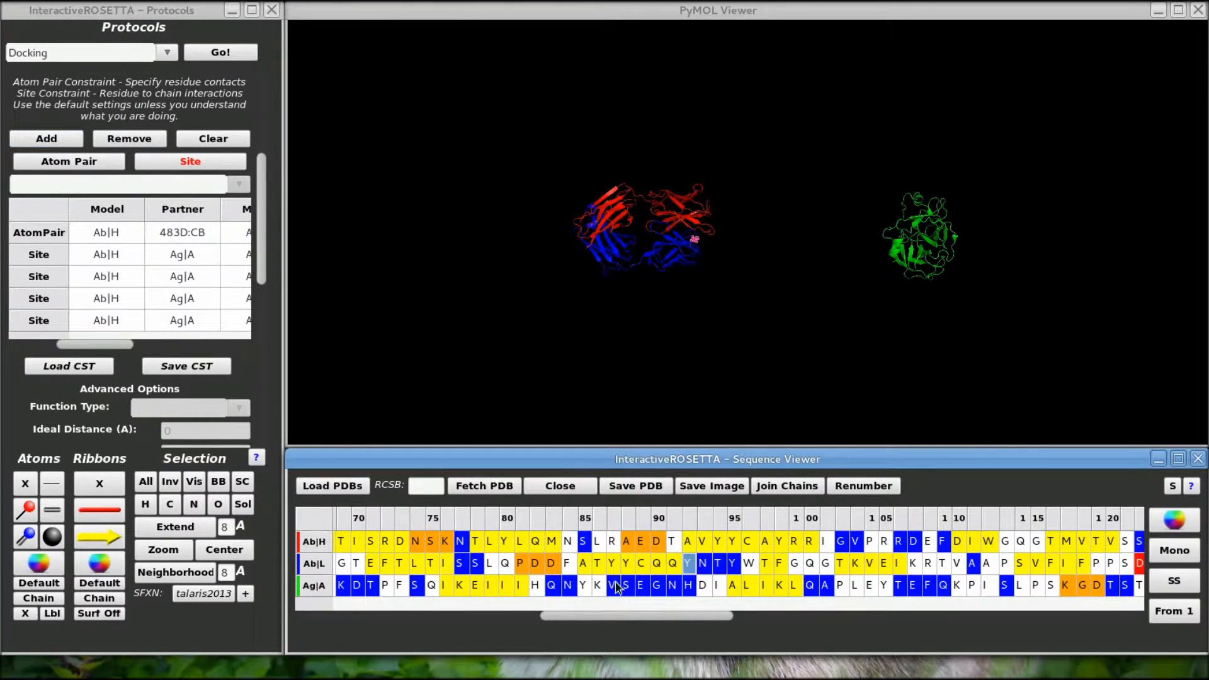
{"action": "mouse_move", "coordinate": [671, 585]}
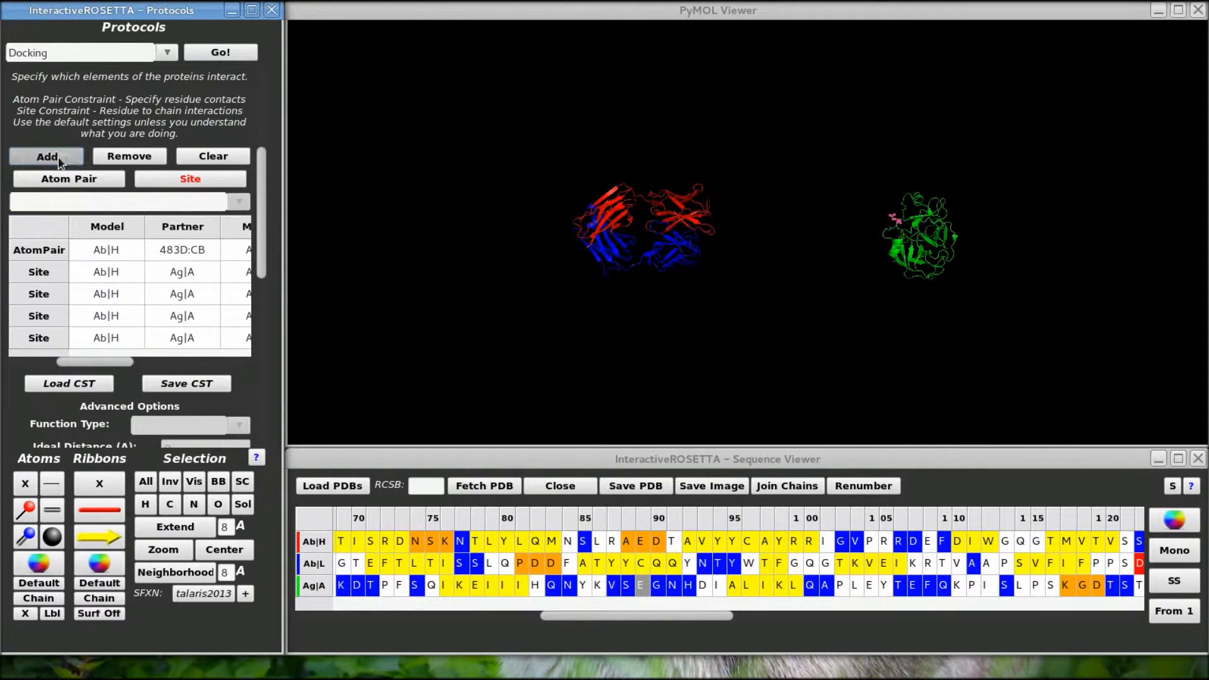
{"action": "scroll", "scroll_direction": "down", "scroll_amount": 3}
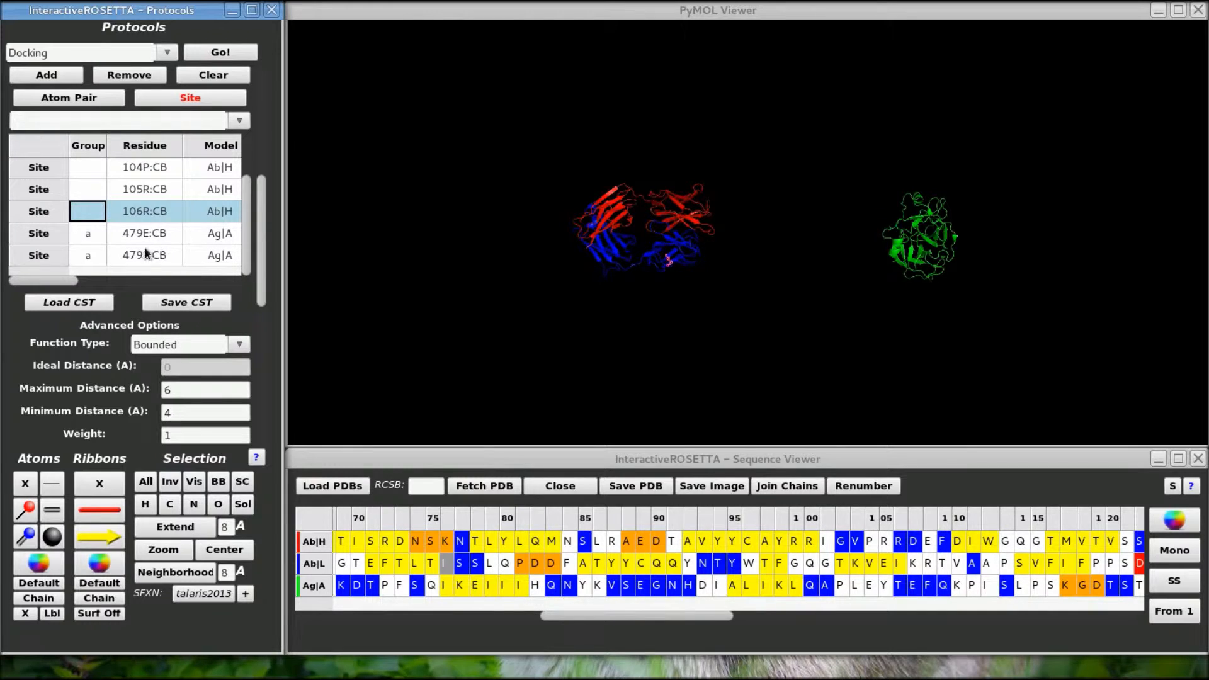
{"action": "scroll", "scroll_direction": "up", "scroll_amount": 3}
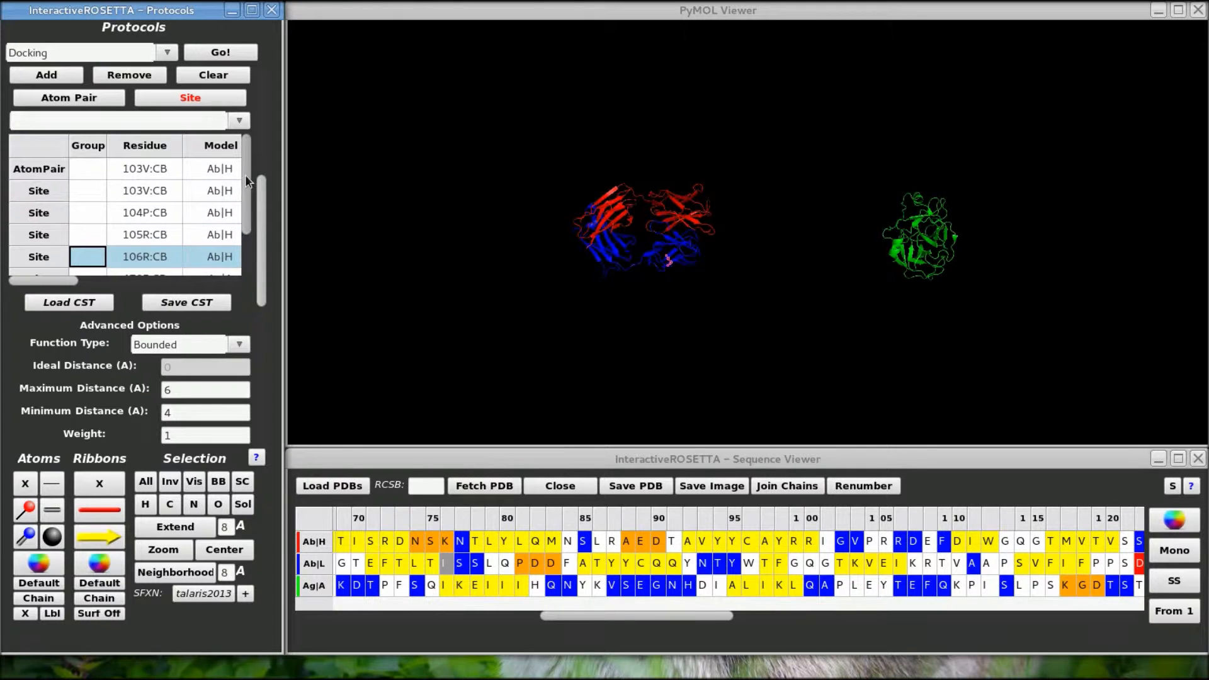
{"action": "scroll", "scroll_direction": "down", "scroll_amount": 3}
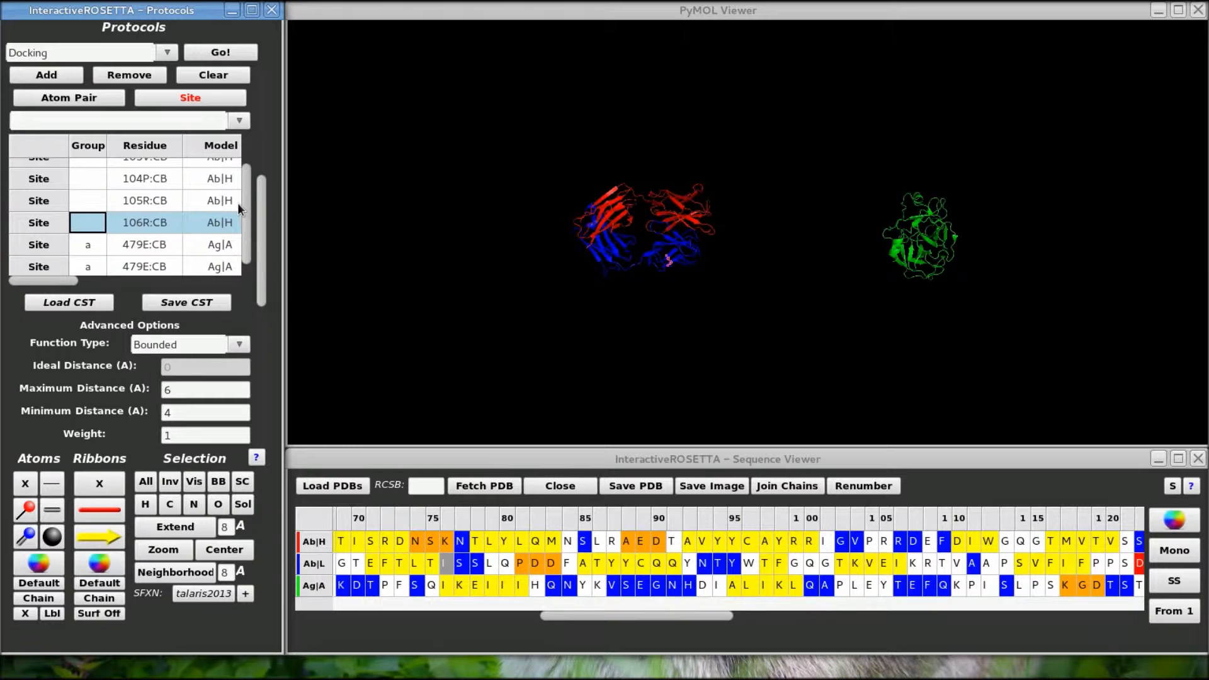
{"action": "mouse_move", "coordinate": [493, 587]}
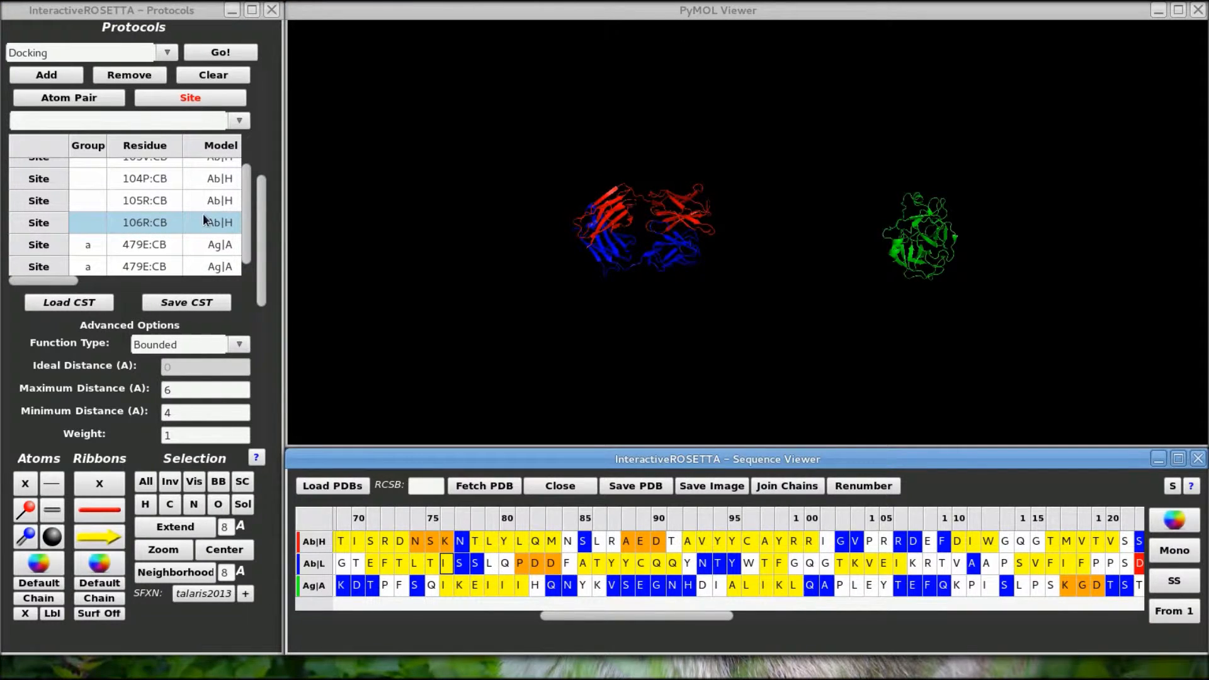
Make the 106R constraint bounded between 4 and 6 Å with weight 0.50
{"action": "left_click", "coordinate": [144, 201]}
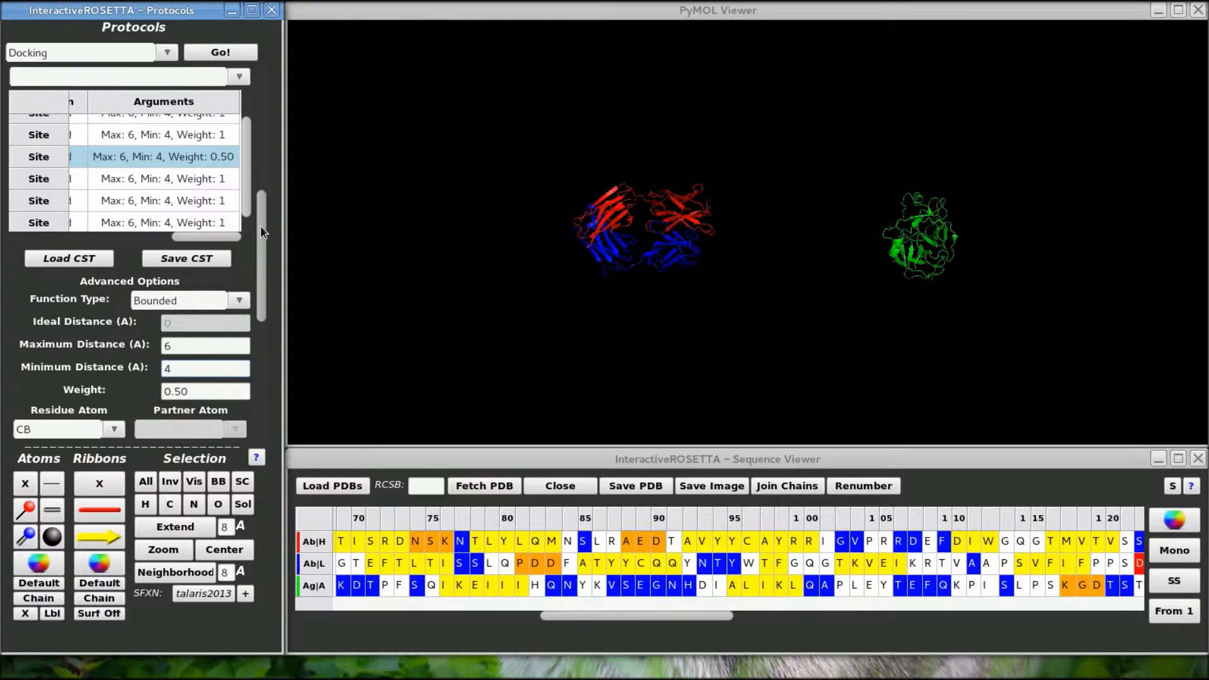
{"action": "mouse_move", "coordinate": [243, 343]}
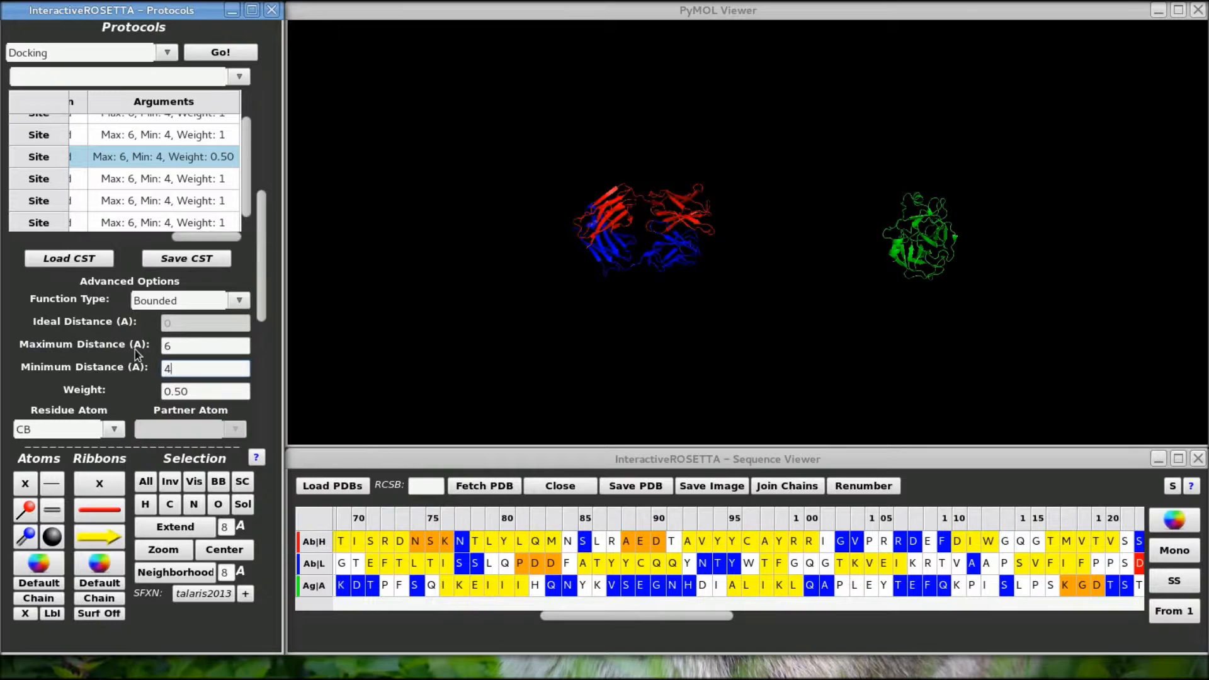
{"action": "mouse_move", "coordinate": [243, 275]}
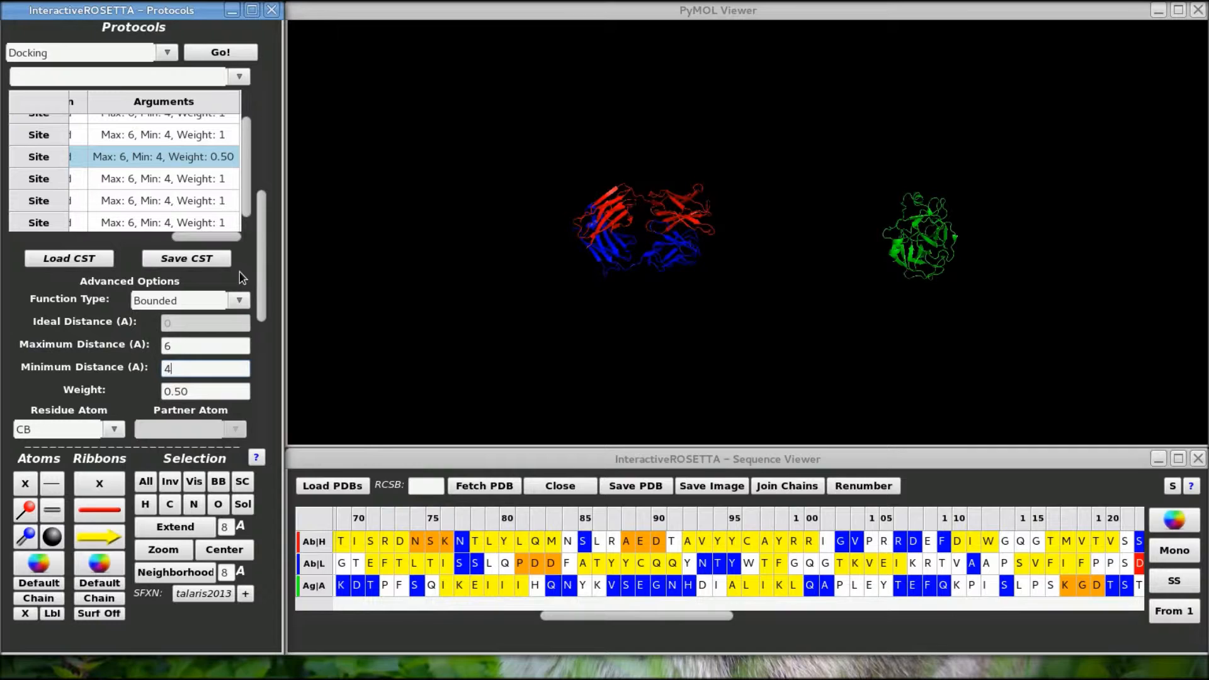
{"action": "mouse_move", "coordinate": [180, 307]}
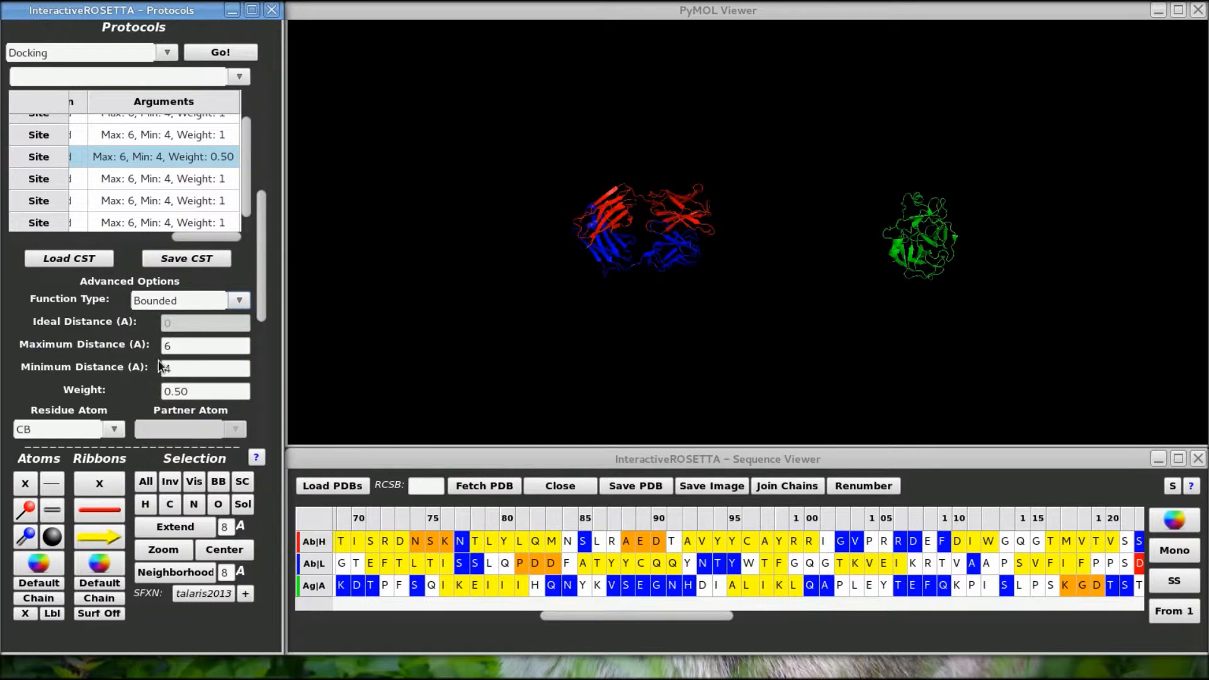
{"action": "mouse_move", "coordinate": [129, 337]}
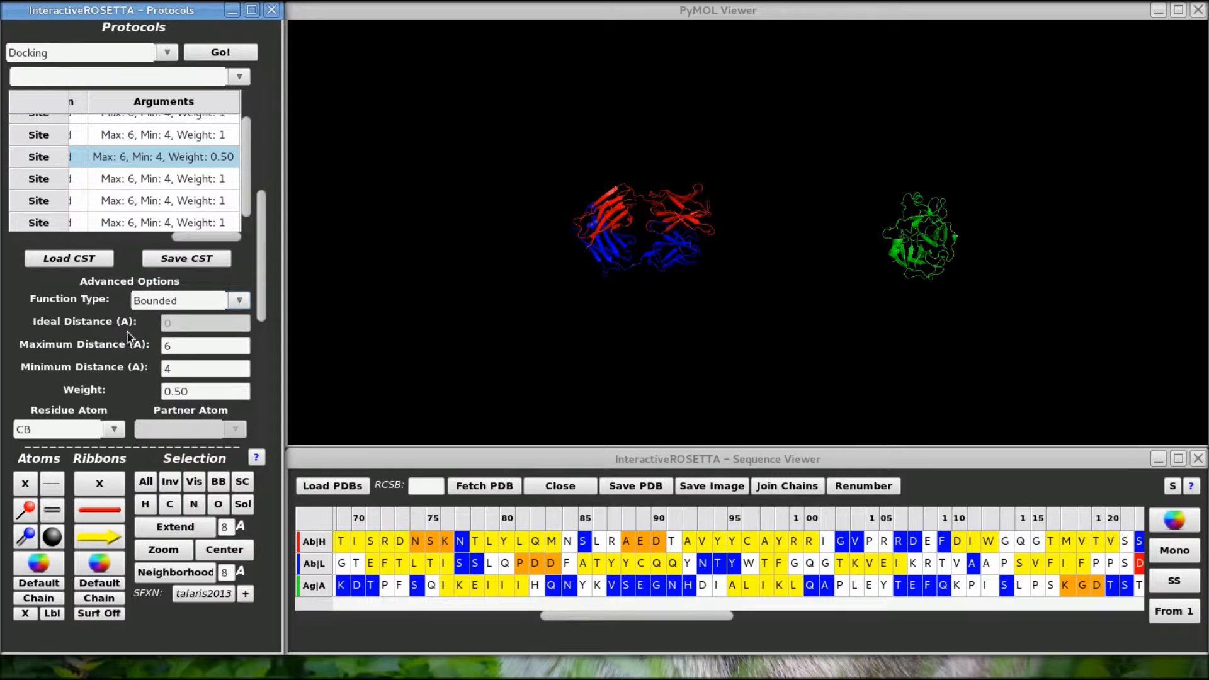
{"action": "mouse_move", "coordinate": [218, 279]}
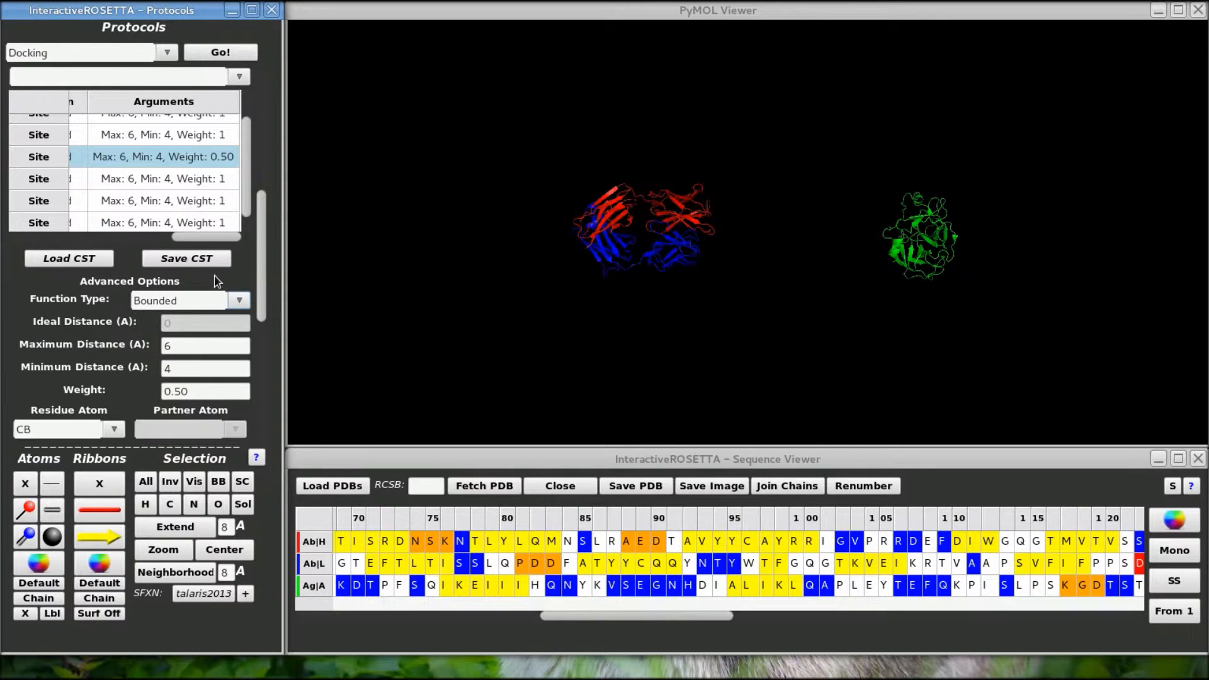
{"action": "mouse_move", "coordinate": [101, 317]}
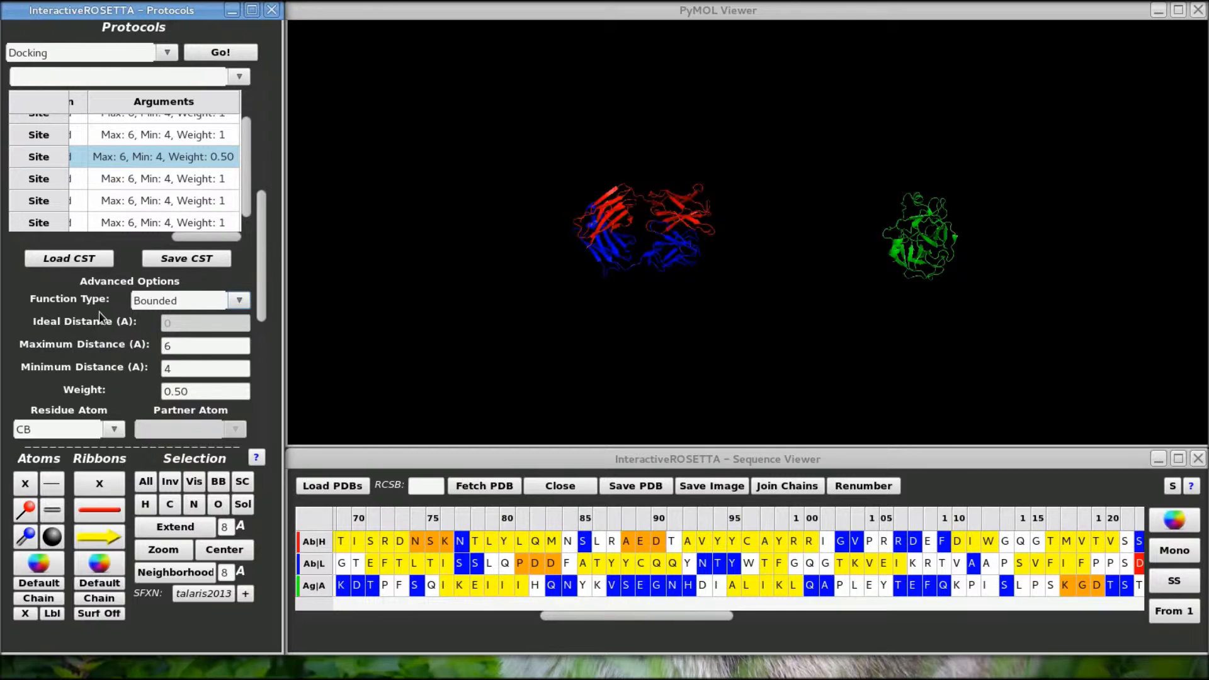
{"action": "left_click", "coordinate": [113, 430]}
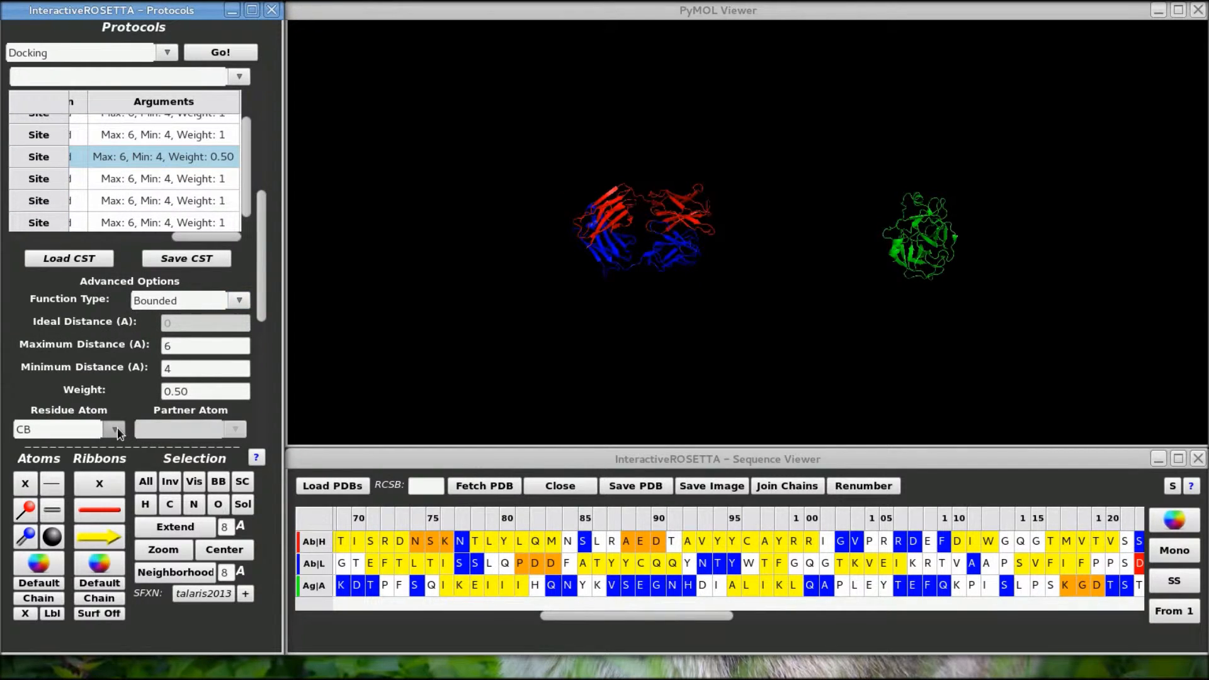
{"action": "mouse_move", "coordinate": [143, 363]}
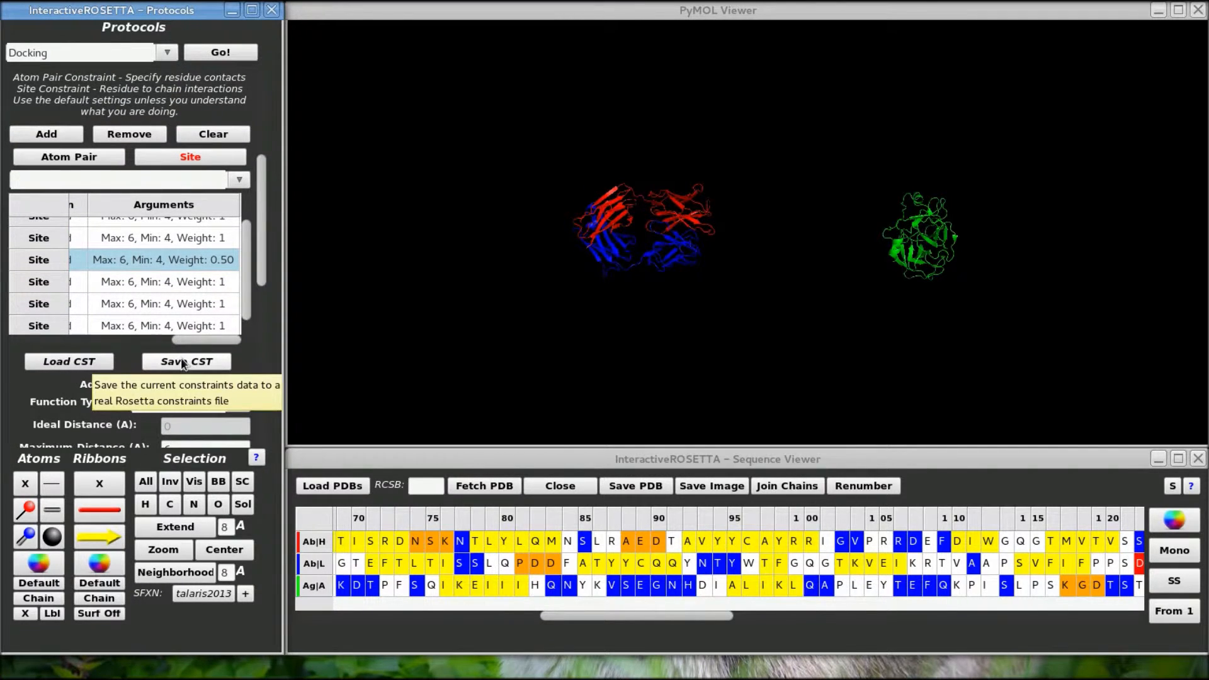
Save the constraints to a file named constraints_saved in the docking folder
{"action": "left_click", "coordinate": [185, 362]}
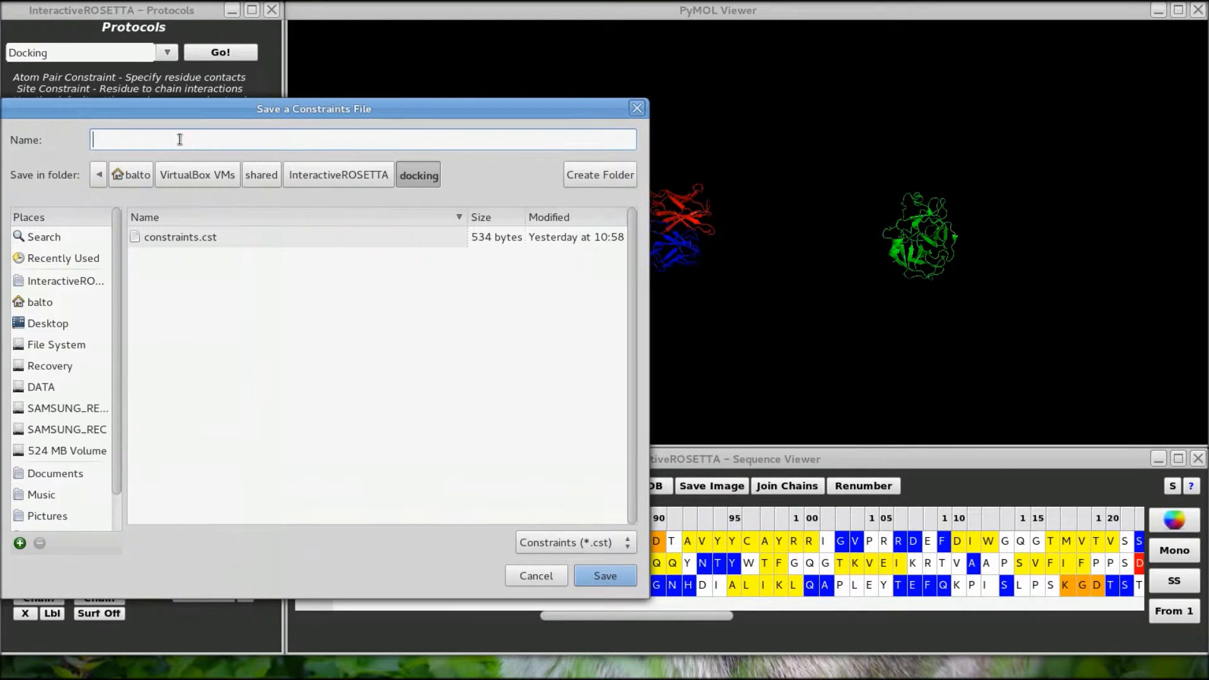
{"action": "type", "text": "constraints"}
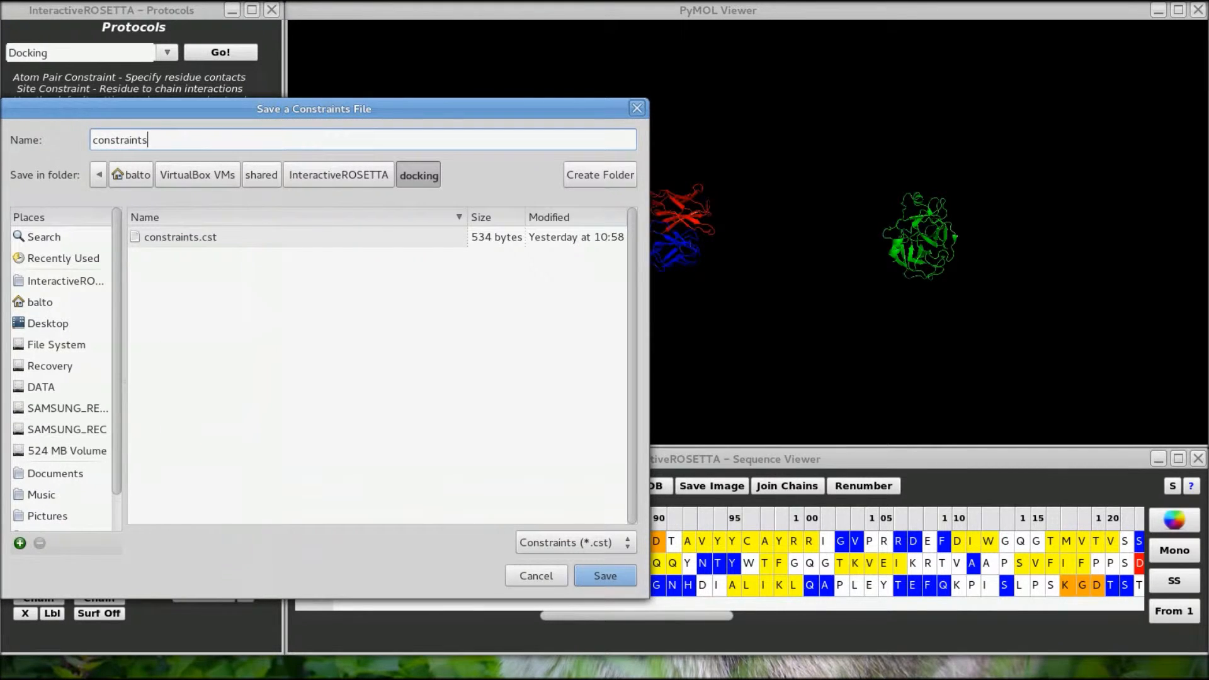
{"action": "type", "text": "_saved"}
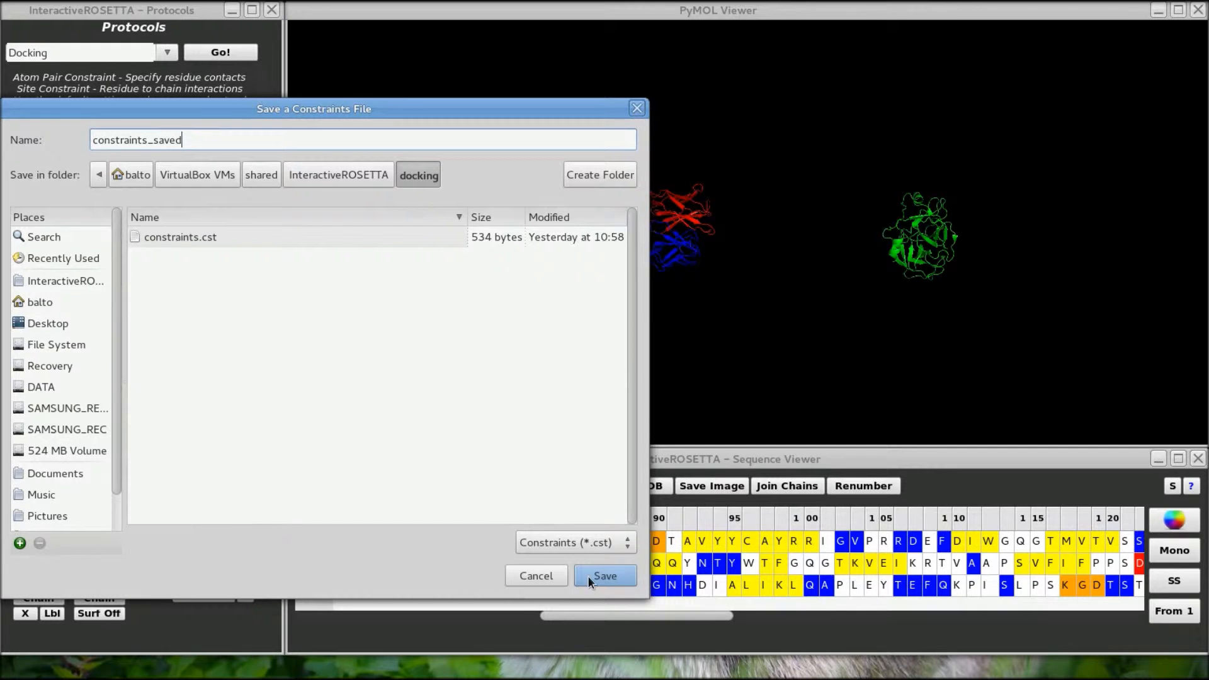
{"action": "left_click", "coordinate": [604, 575]}
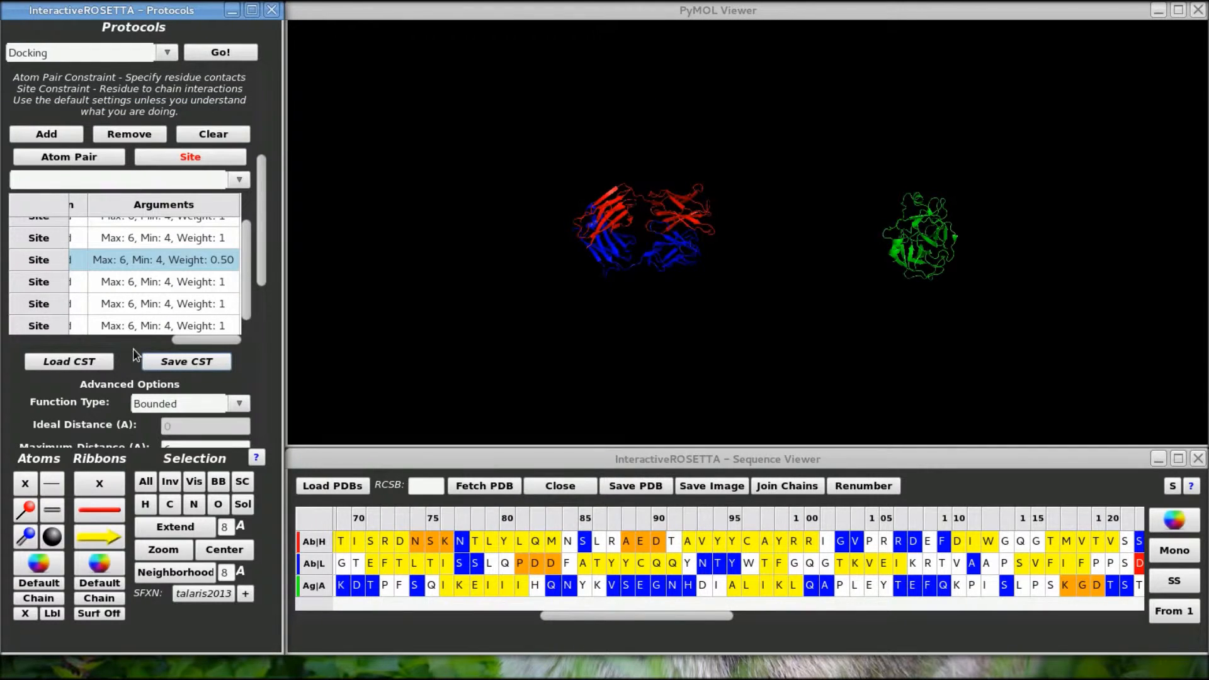
Clear the constraints list and reload it from the saved file
{"action": "left_click", "coordinate": [212, 134]}
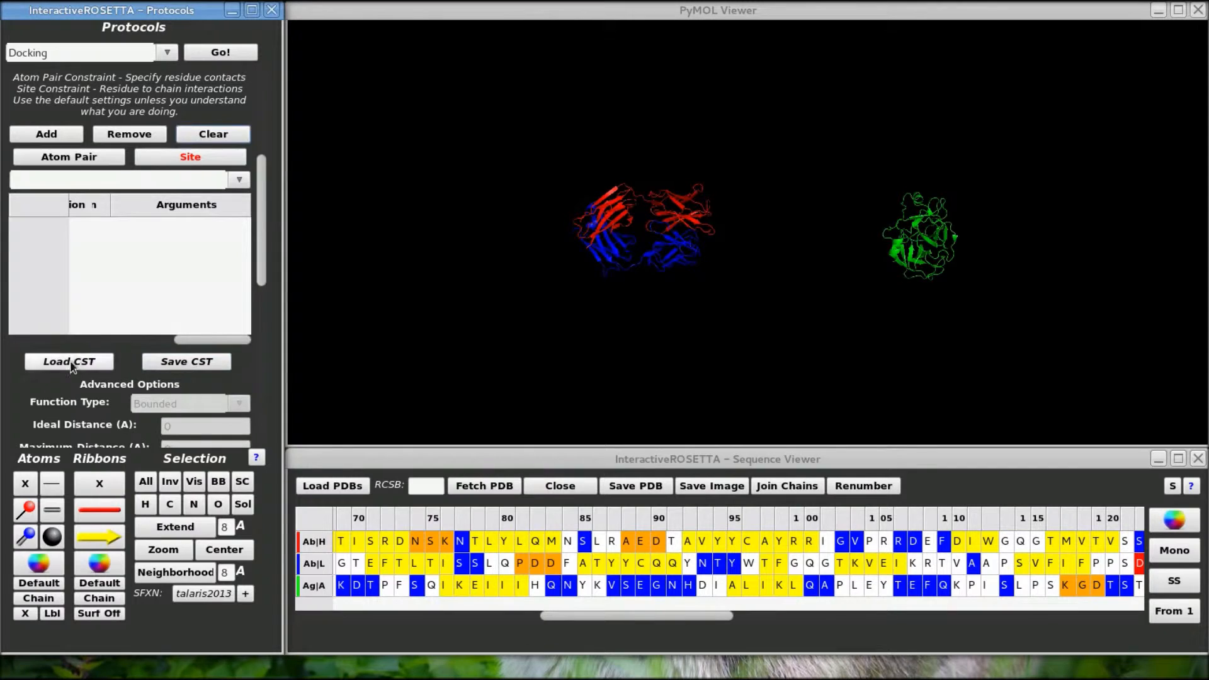
{"action": "left_click", "coordinate": [68, 362]}
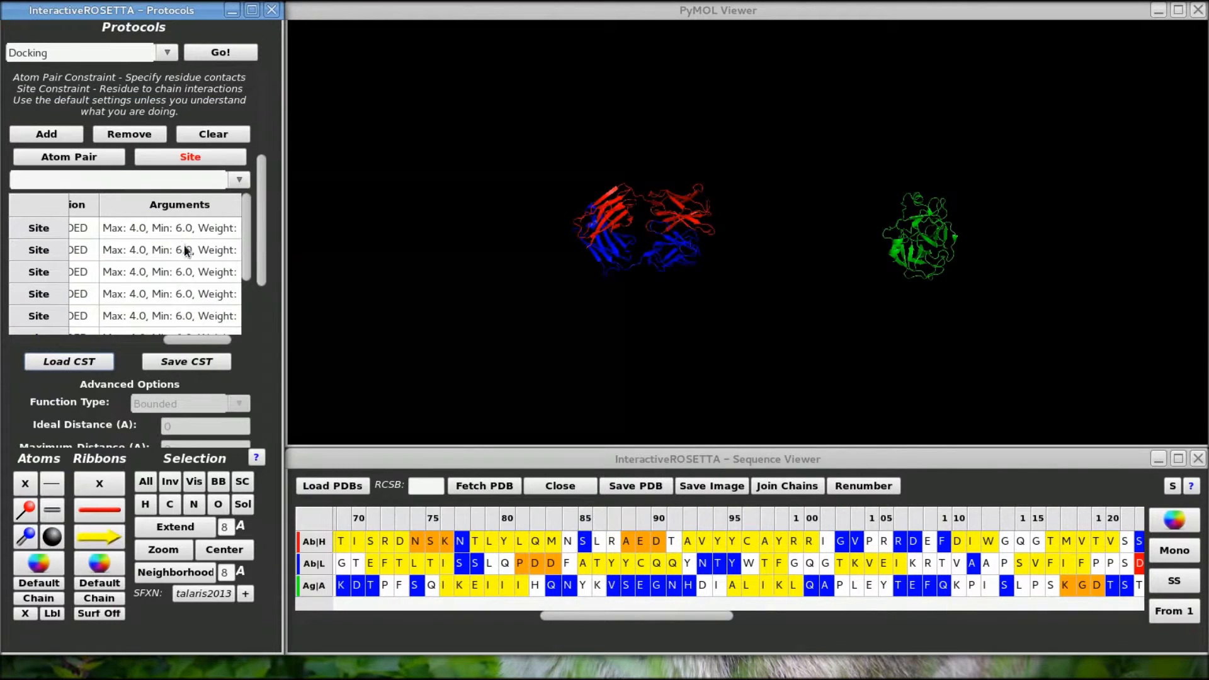
{"action": "scroll", "scroll_direction": "down", "scroll_amount": 3}
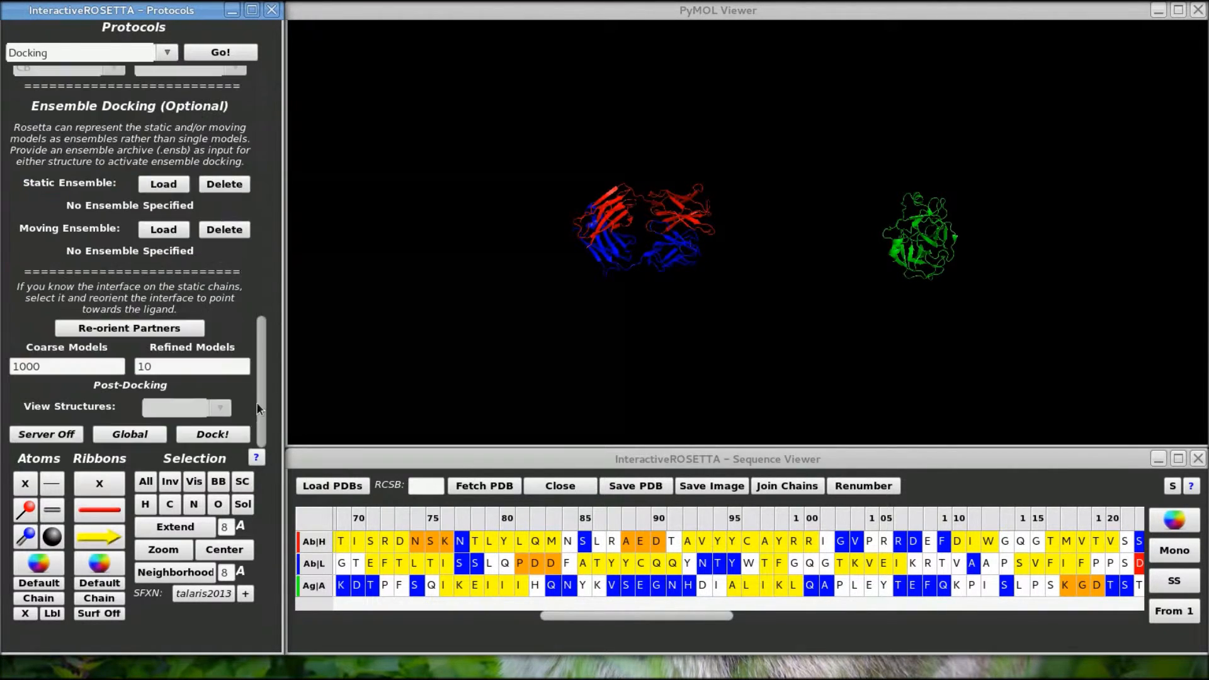
{"action": "scroll", "scroll_direction": "up", "scroll_amount": 3}
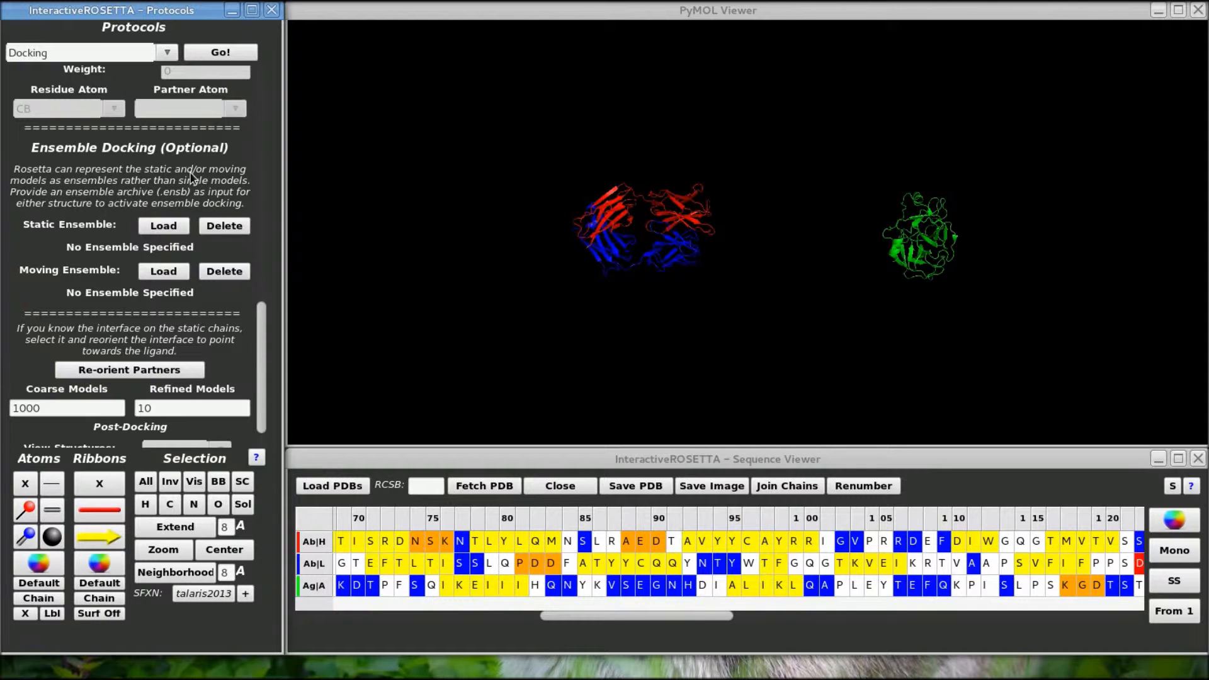
{"action": "mouse_move", "coordinate": [162, 225]}
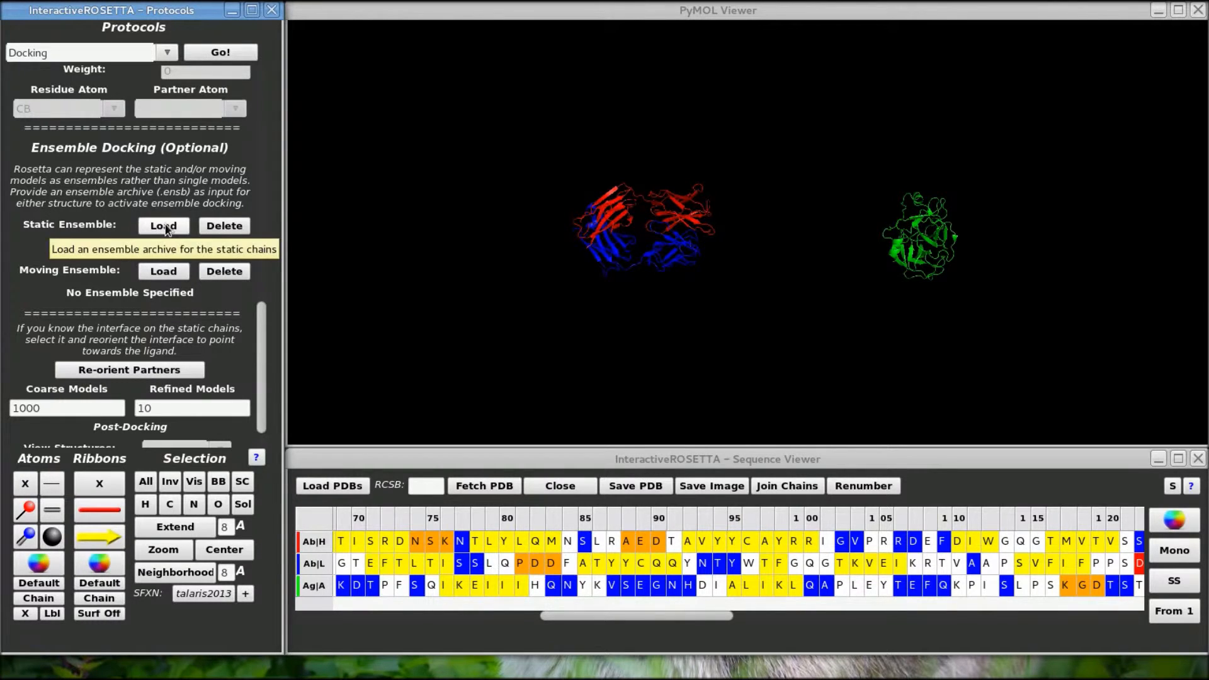
{"action": "left_click", "coordinate": [162, 225]}
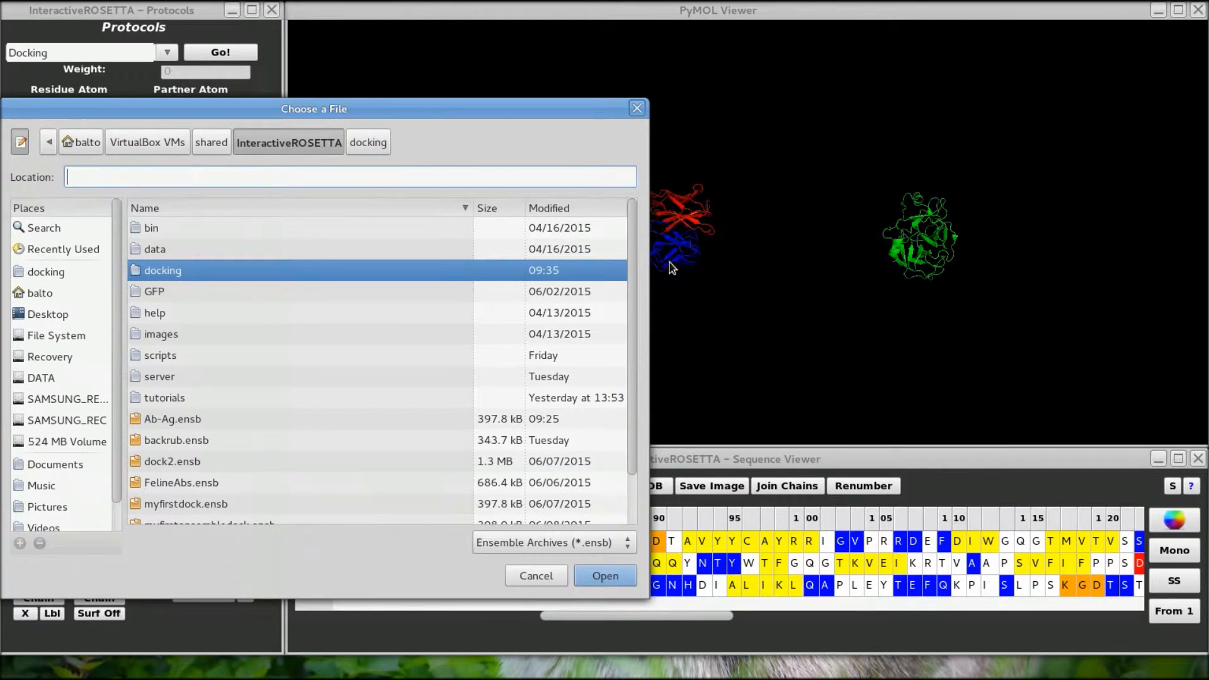
{"action": "scroll", "scroll_direction": "down", "scroll_amount": 3}
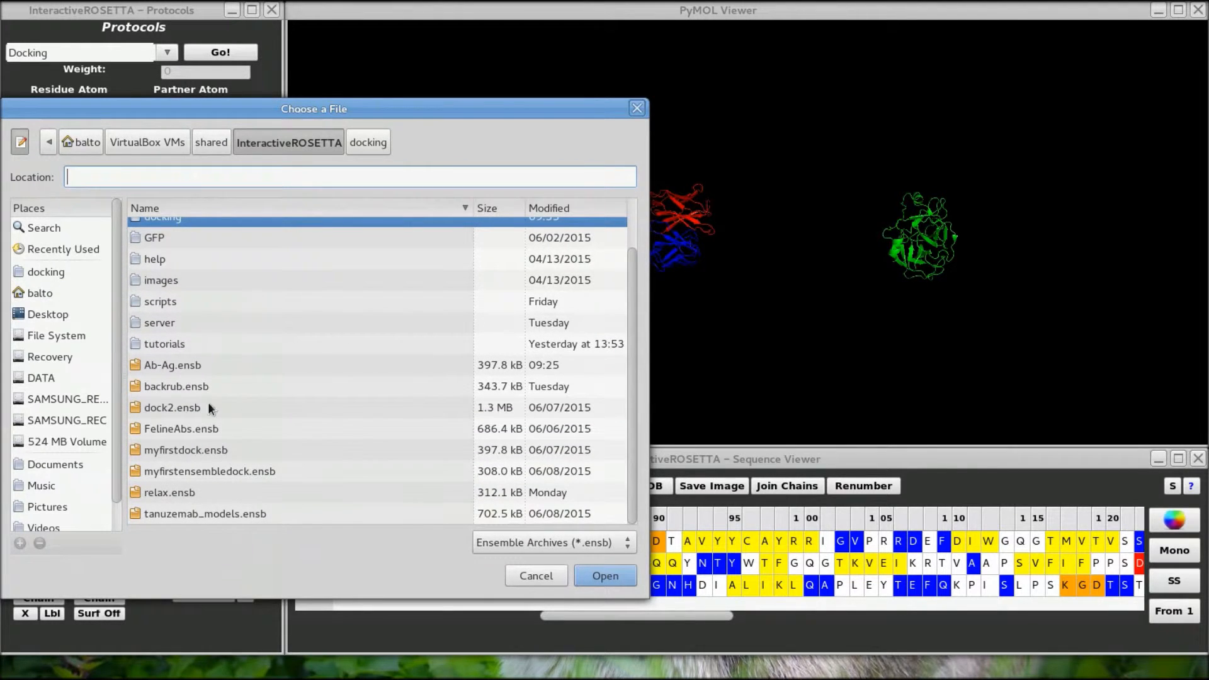
{"action": "left_click", "coordinate": [46, 272]}
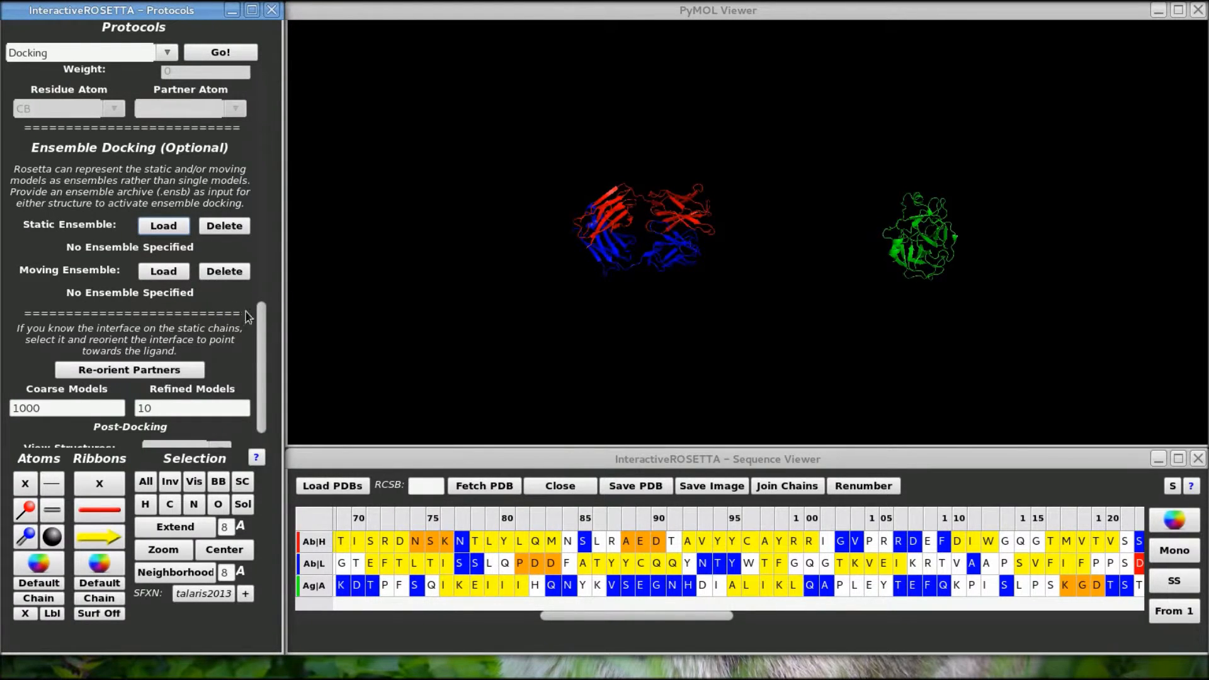
{"action": "mouse_move", "coordinate": [259, 324]}
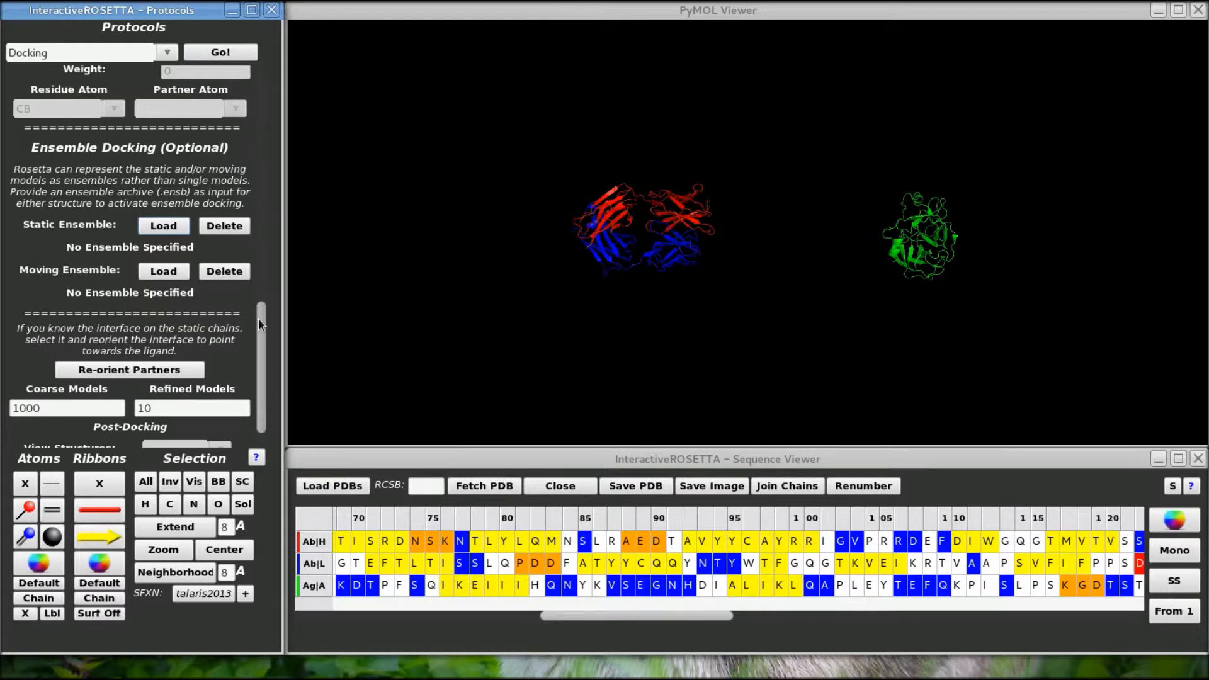
{"action": "scroll", "scroll_direction": "down", "scroll_amount": 3}
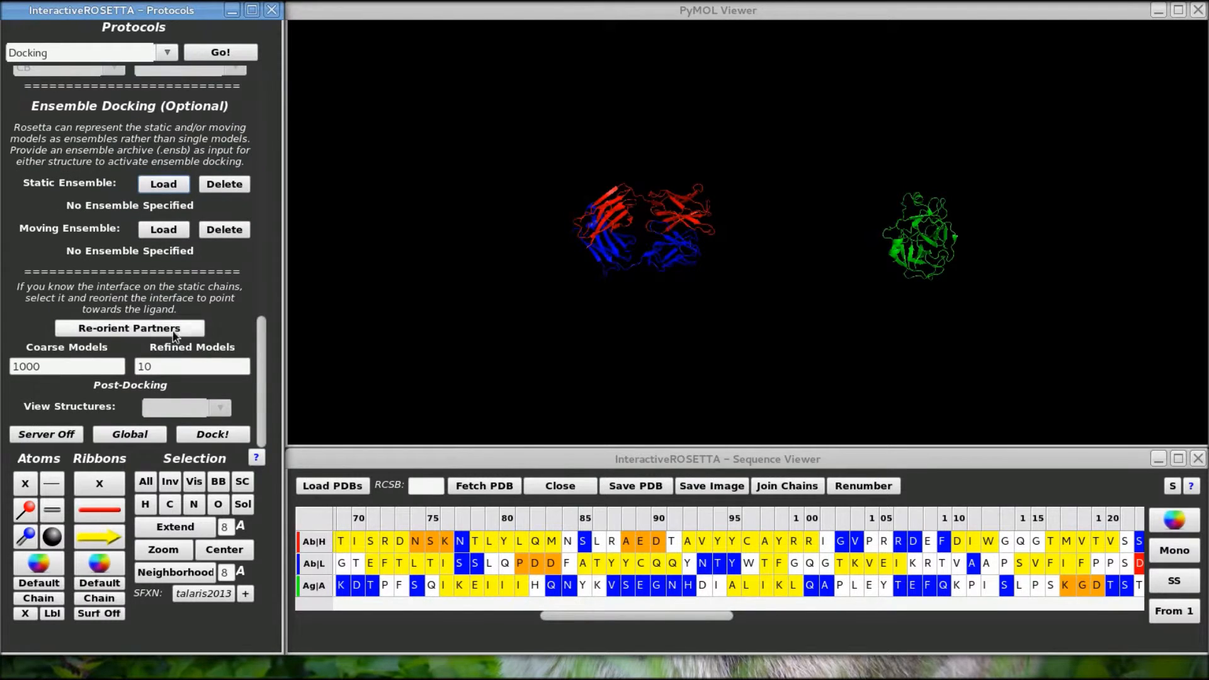
{"action": "mouse_move", "coordinate": [118, 418]}
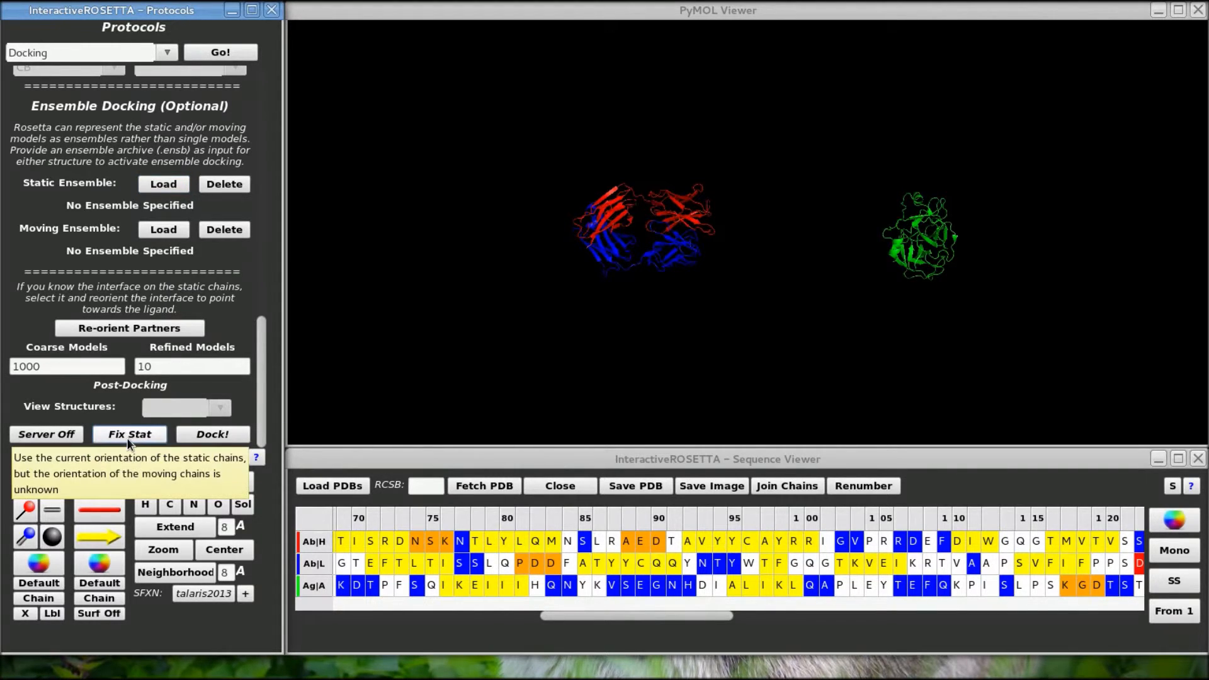
Cycle orientation from Global to Fix Stat and turn the remote server on
{"action": "left_click", "coordinate": [130, 435]}
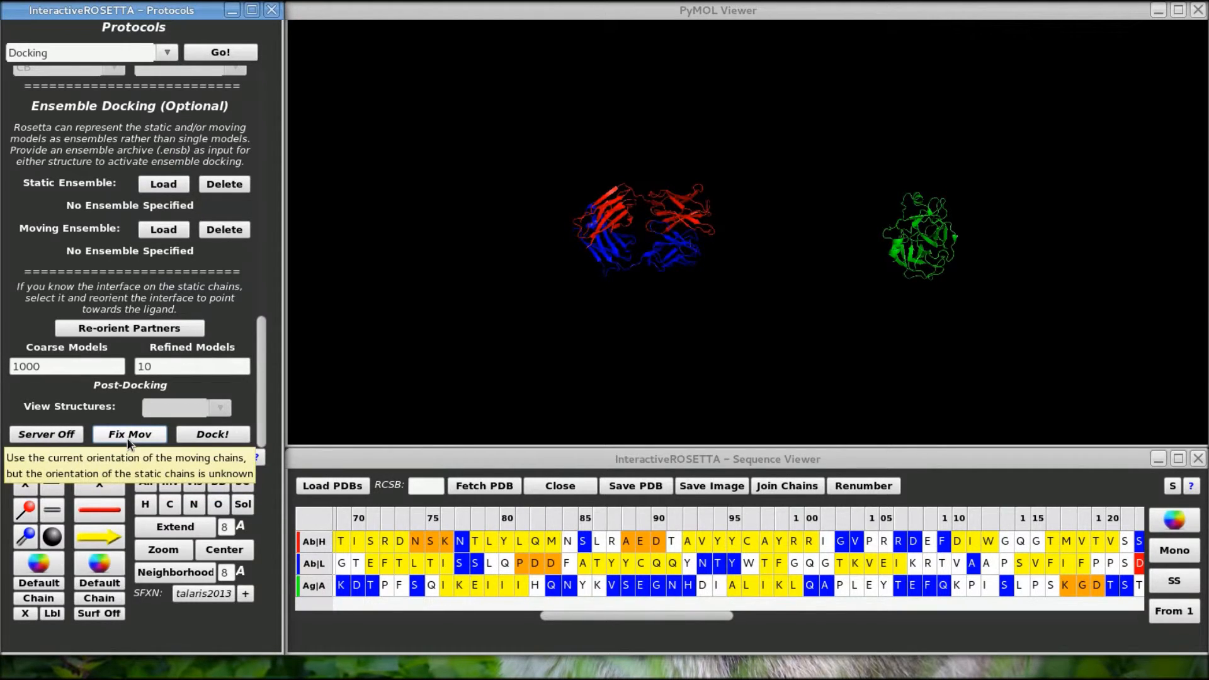
{"action": "left_click", "coordinate": [130, 434]}
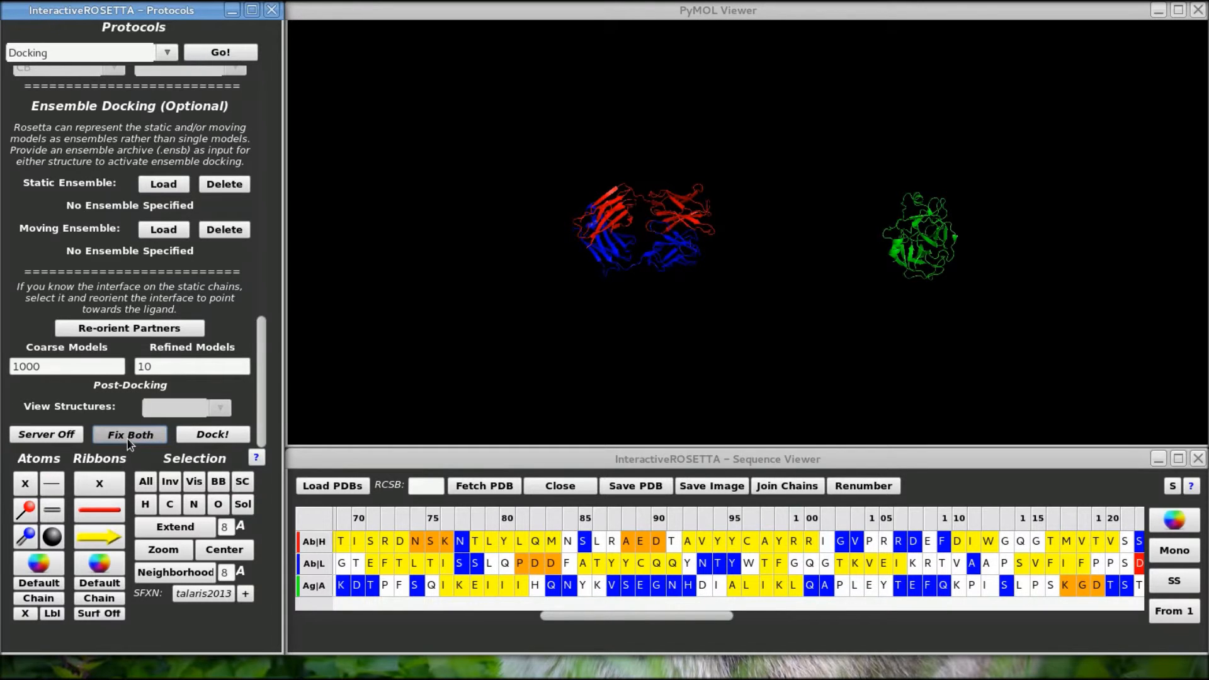
{"action": "left_click", "coordinate": [130, 435]}
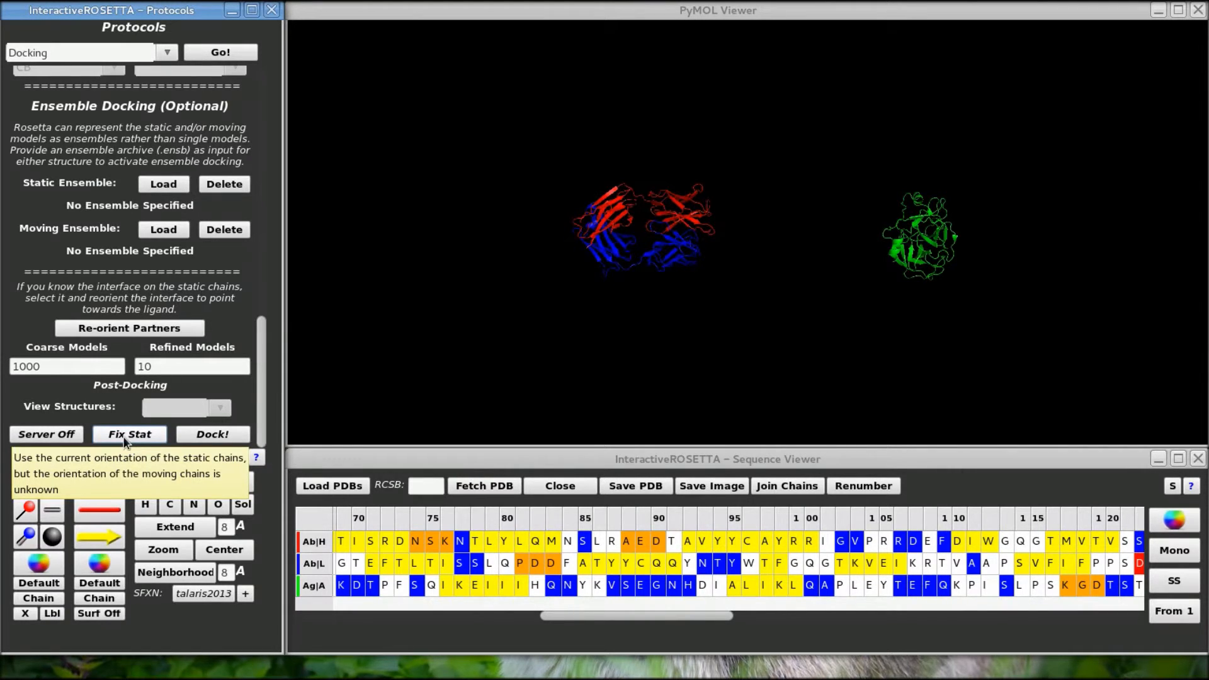
{"action": "mouse_move", "coordinate": [21, 382]}
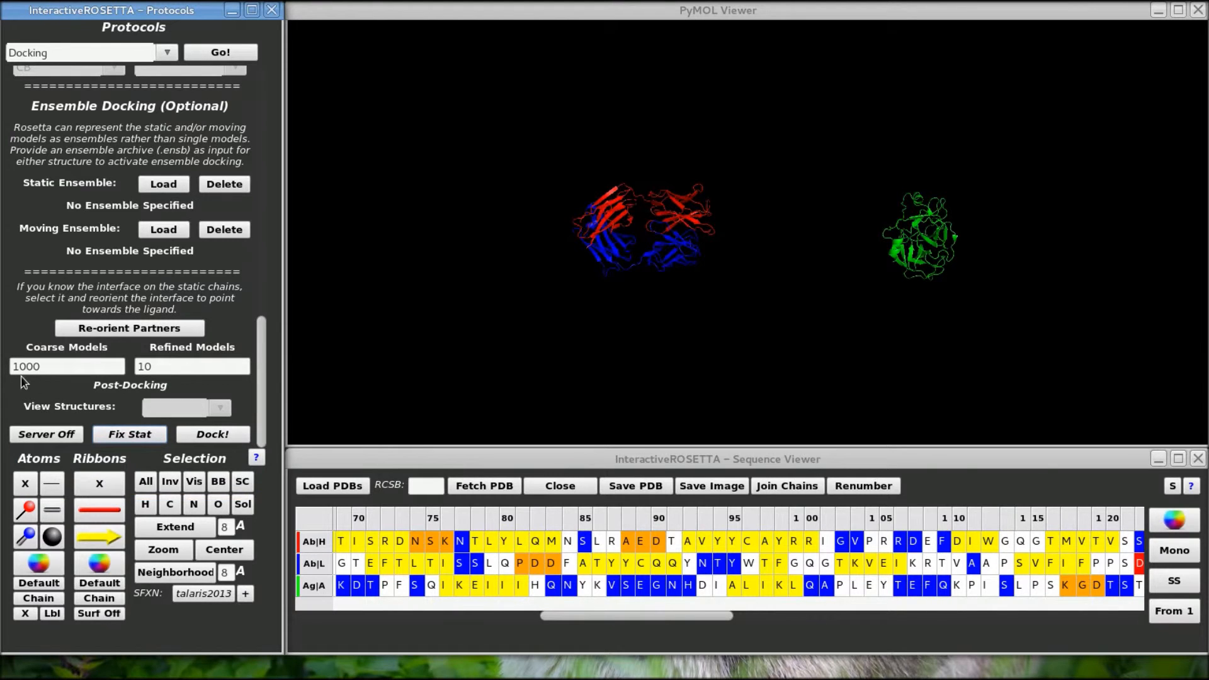
{"action": "left_click", "coordinate": [46, 434]}
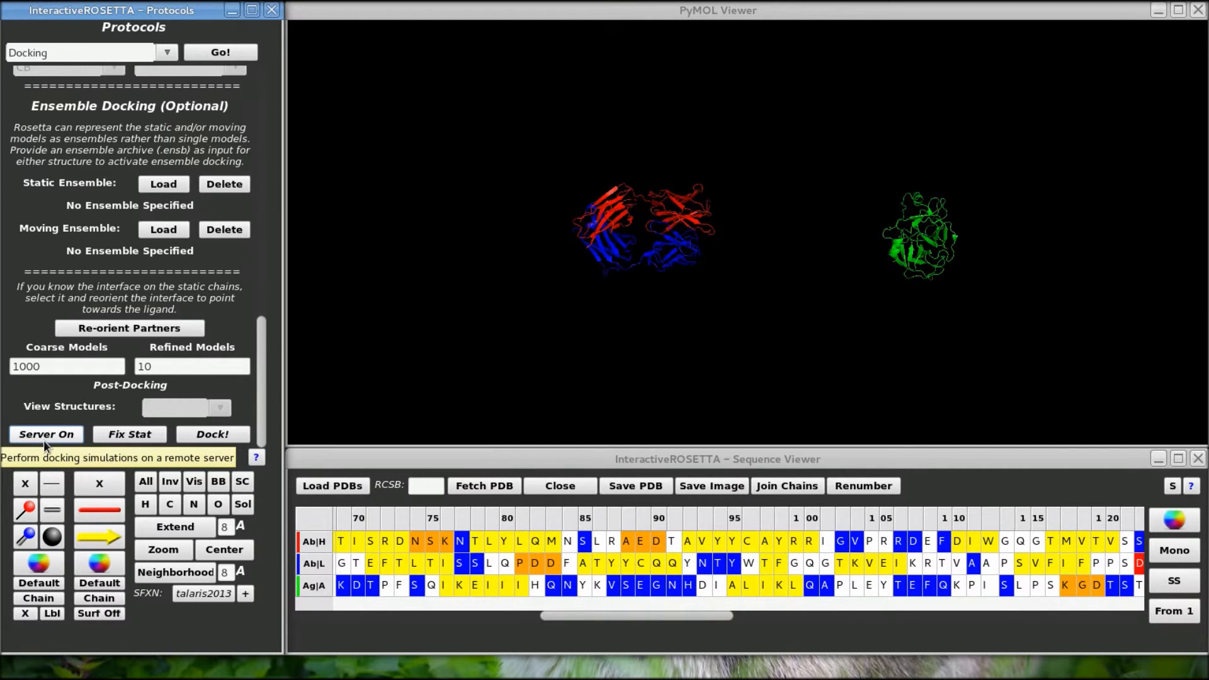
{"action": "mouse_move", "coordinate": [256, 443]}
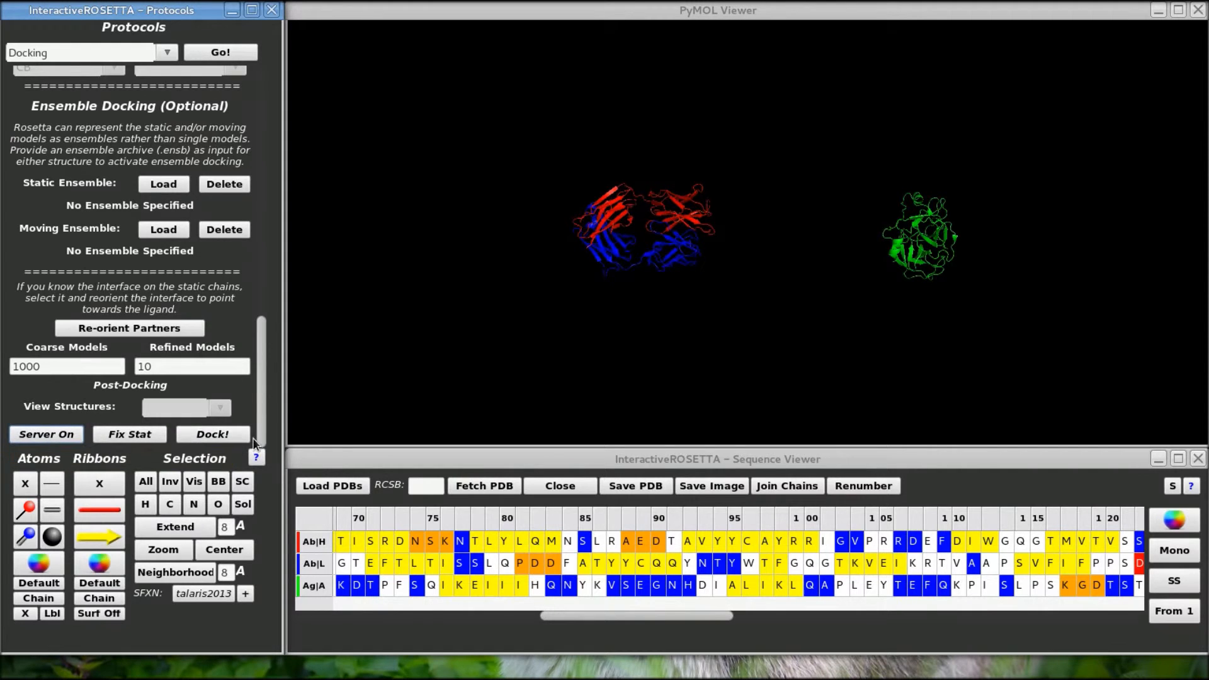
Submit the docking job, acknowledge the download listener, and check the pending DOCK job in the Download Manager
{"action": "left_click", "coordinate": [211, 434]}
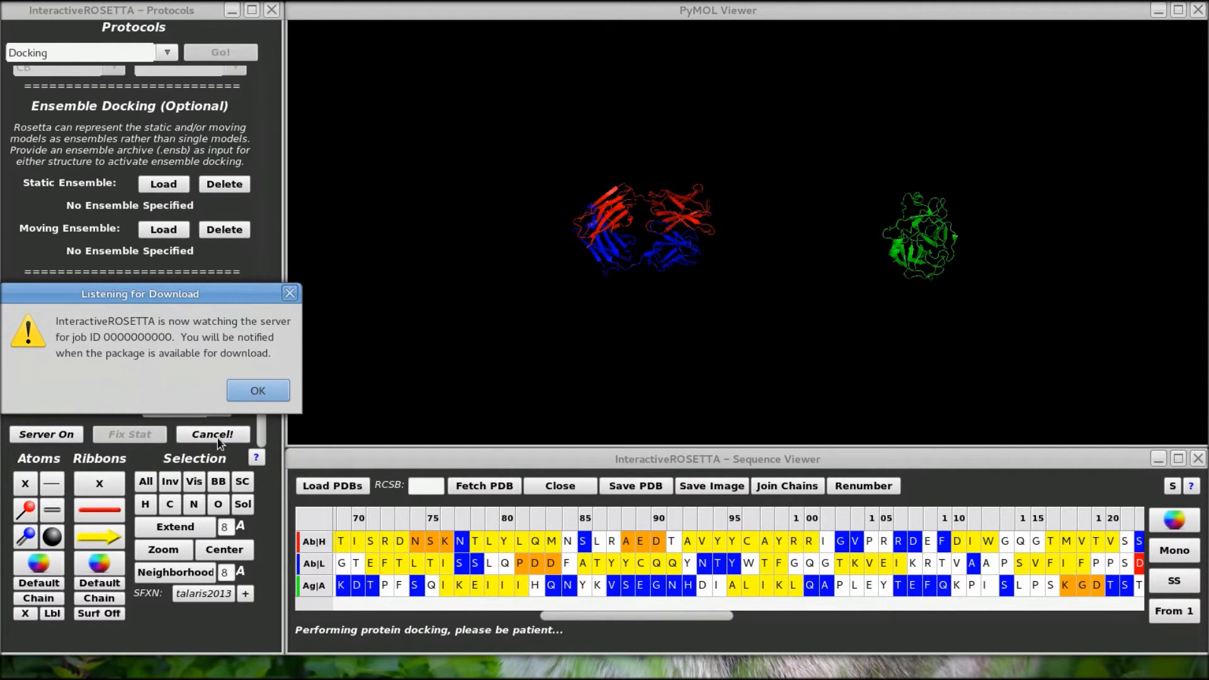
{"action": "mouse_move", "coordinate": [182, 345]}
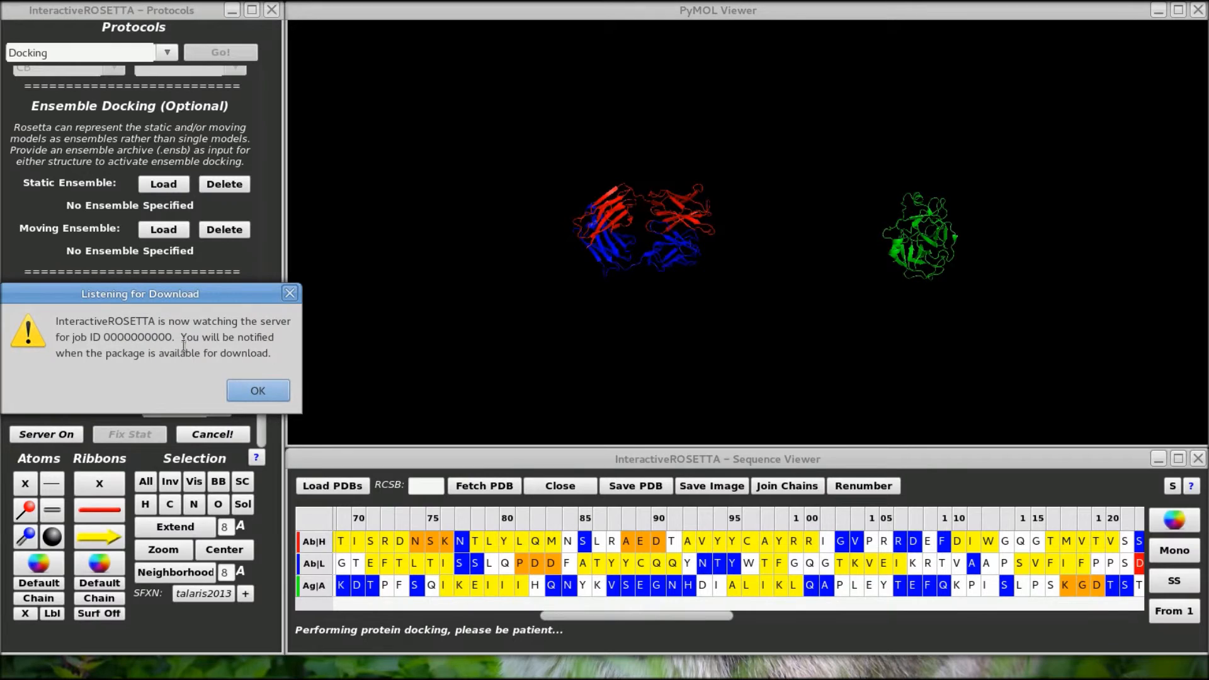
{"action": "mouse_move", "coordinate": [191, 395]}
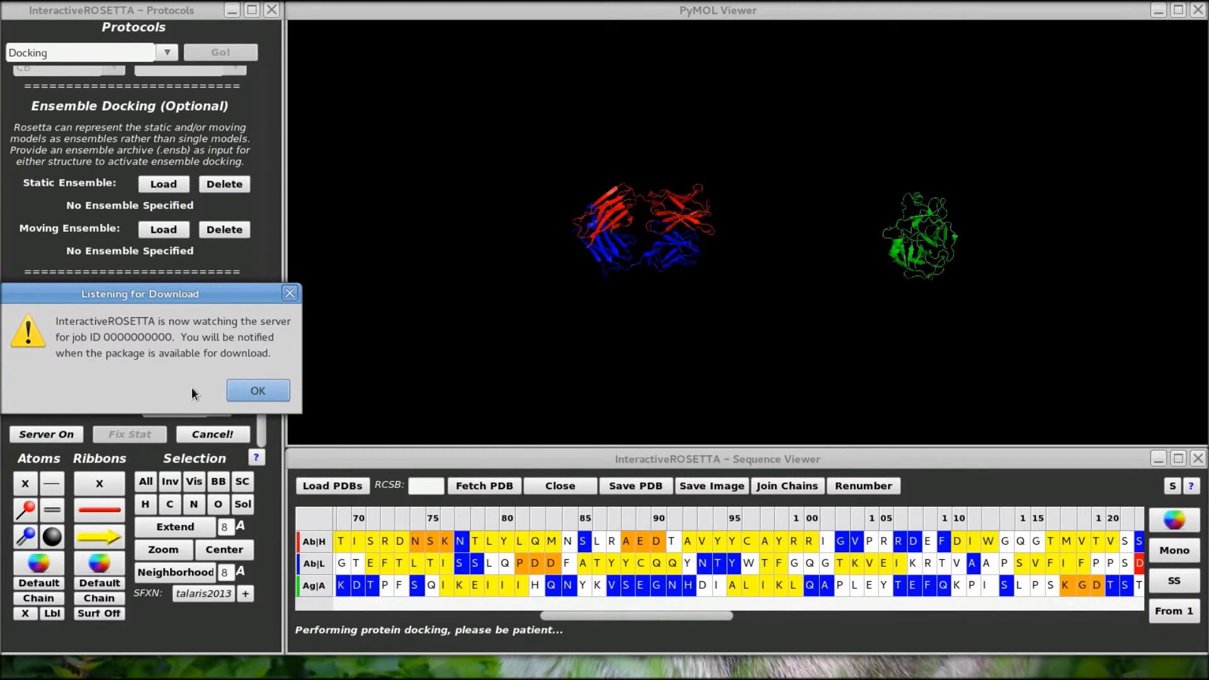
{"action": "left_click", "coordinate": [256, 391]}
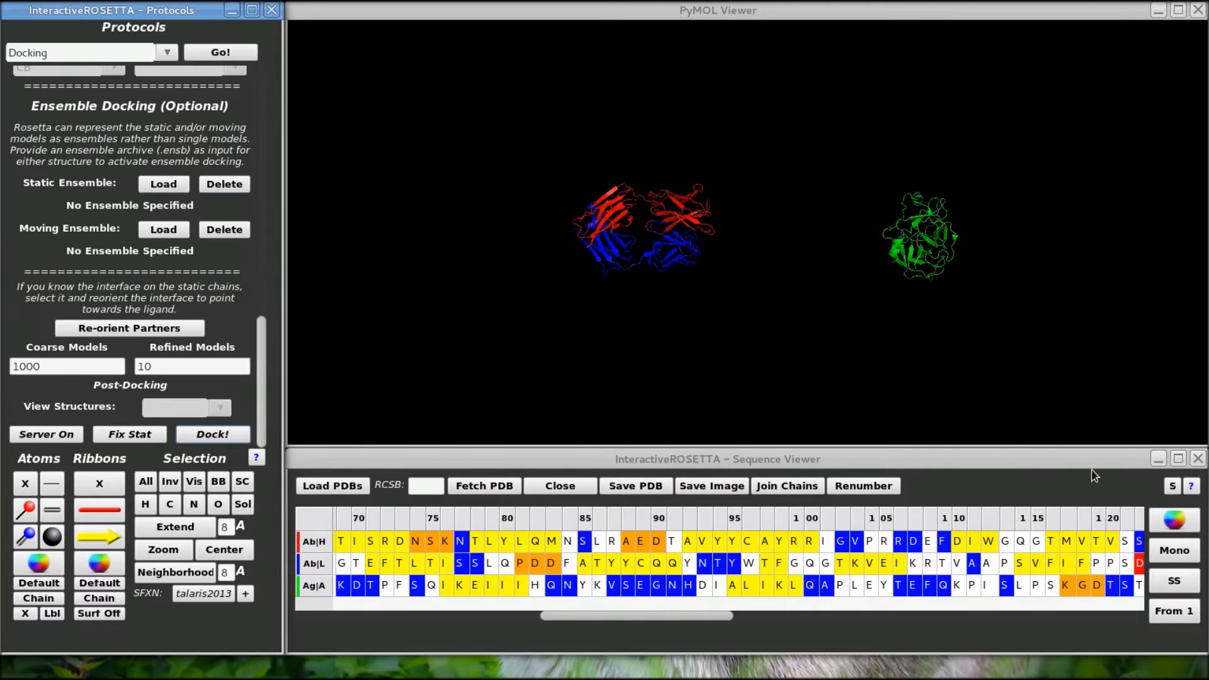
{"action": "left_click", "coordinate": [213, 435]}
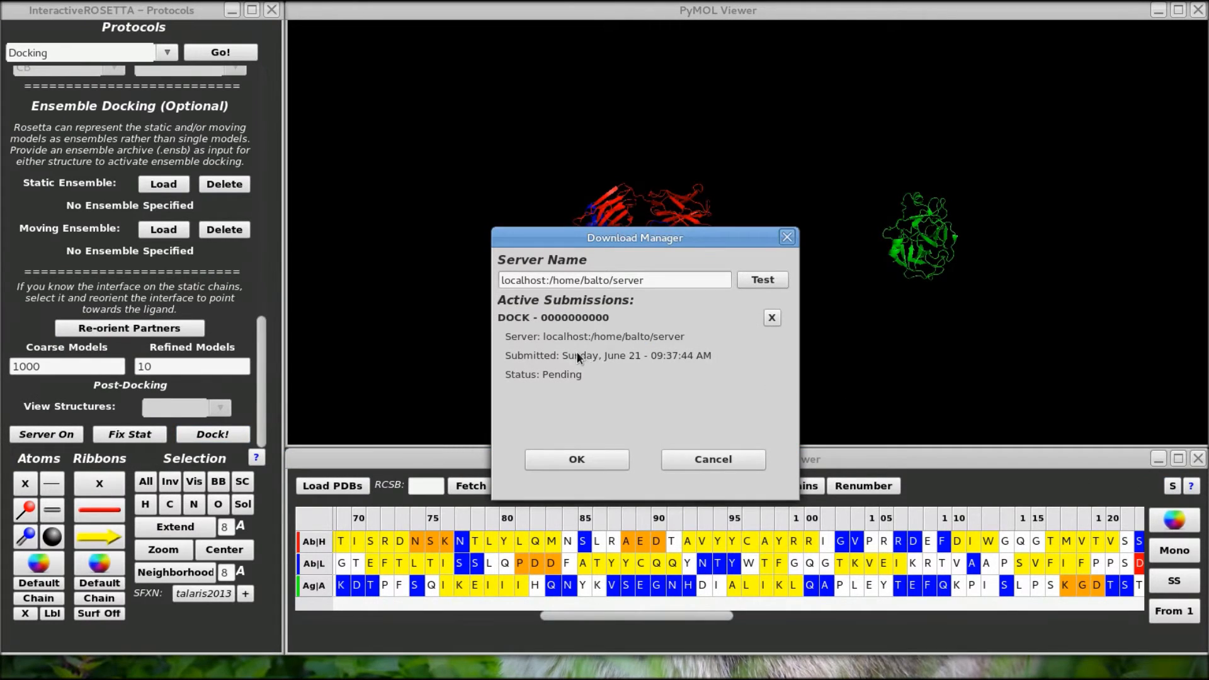
{"action": "mouse_move", "coordinate": [621, 371]}
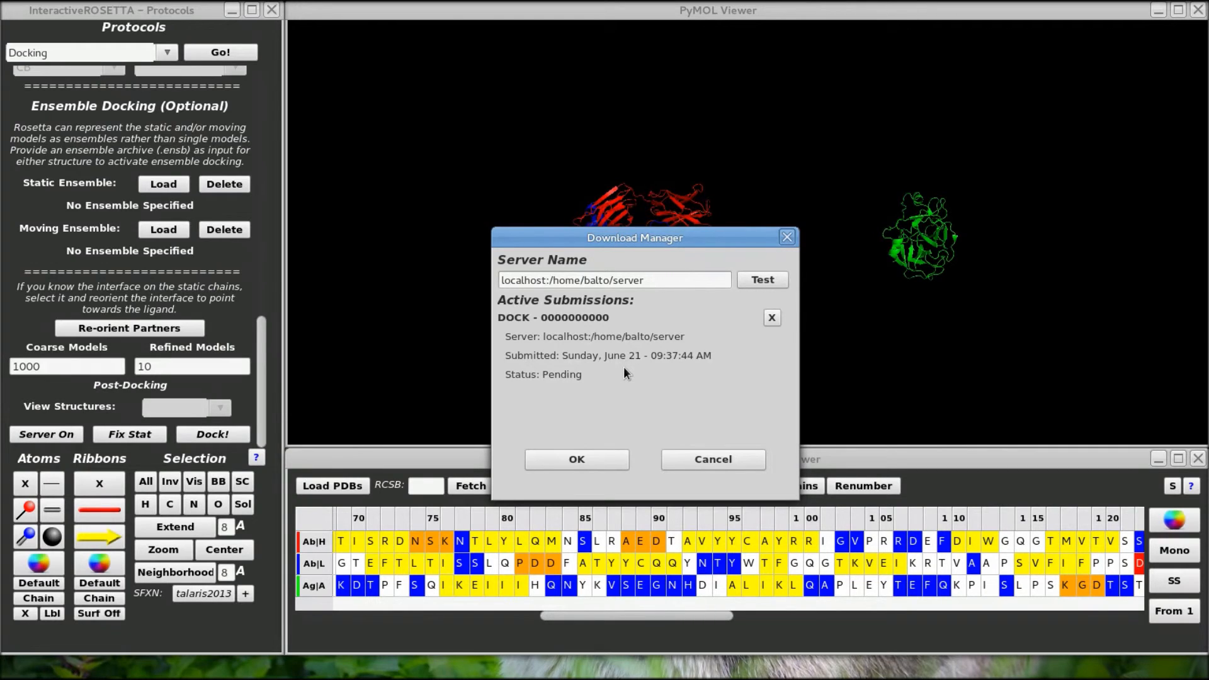
{"action": "left_click", "coordinate": [576, 458]}
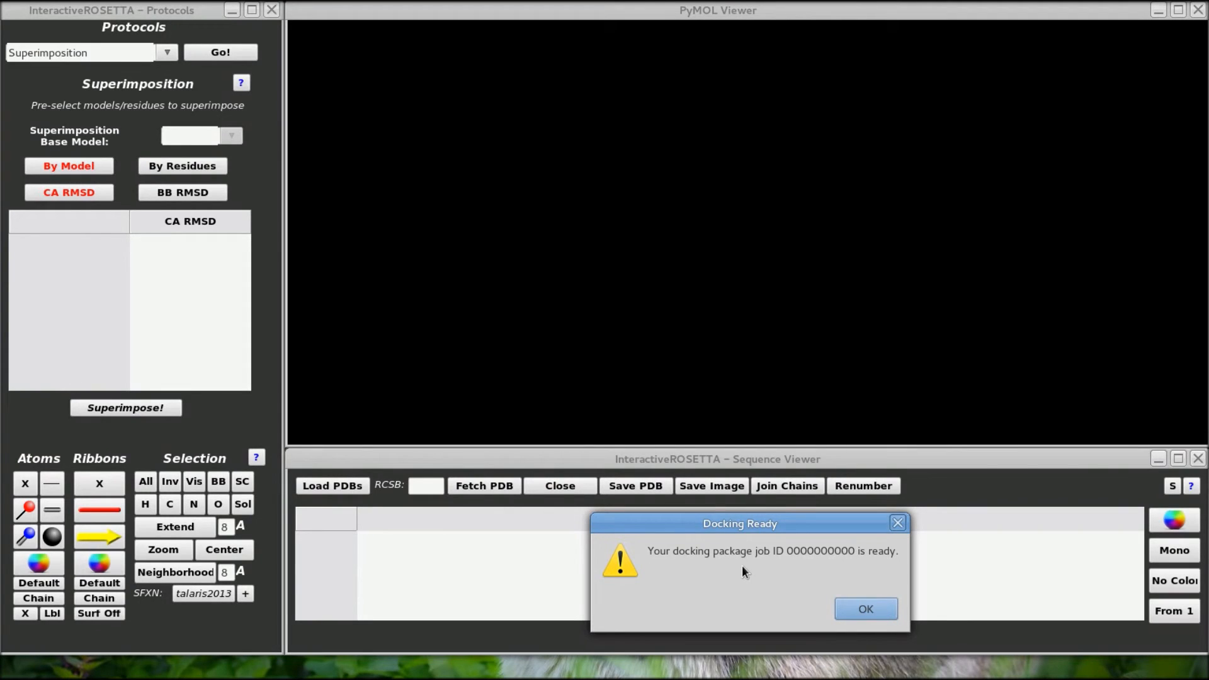
Acknowledge the Docking Ready notice and save the package as 'Ab-Ag'
{"action": "left_click", "coordinate": [865, 609]}
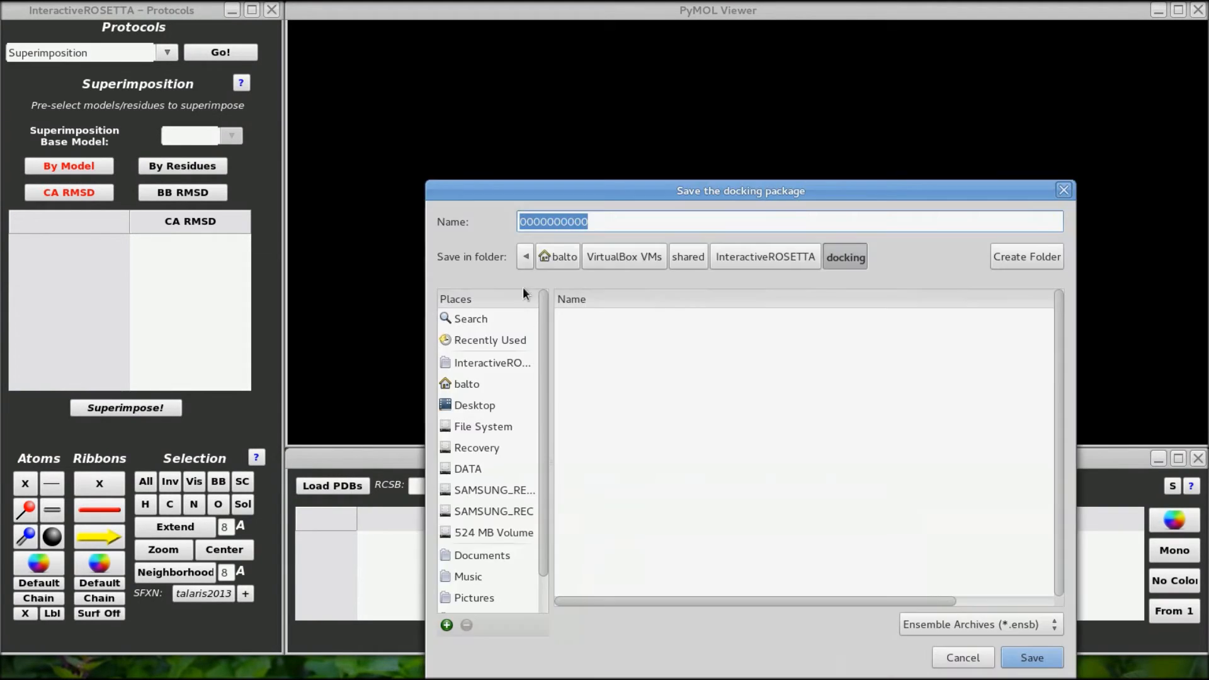
{"action": "type", "text": "Ab-Ag"}
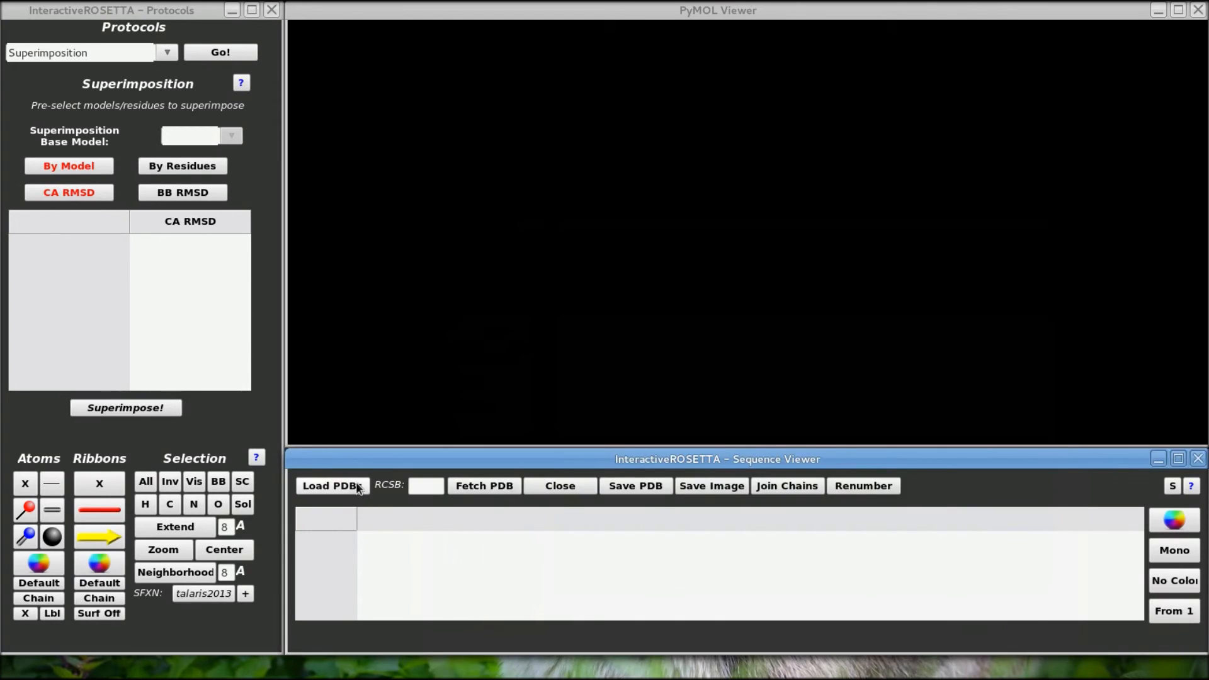
Load the top docked model Ab-Ag_0001.pdb with antibody chains H, L and antigen chain A
{"action": "left_click", "coordinate": [333, 486]}
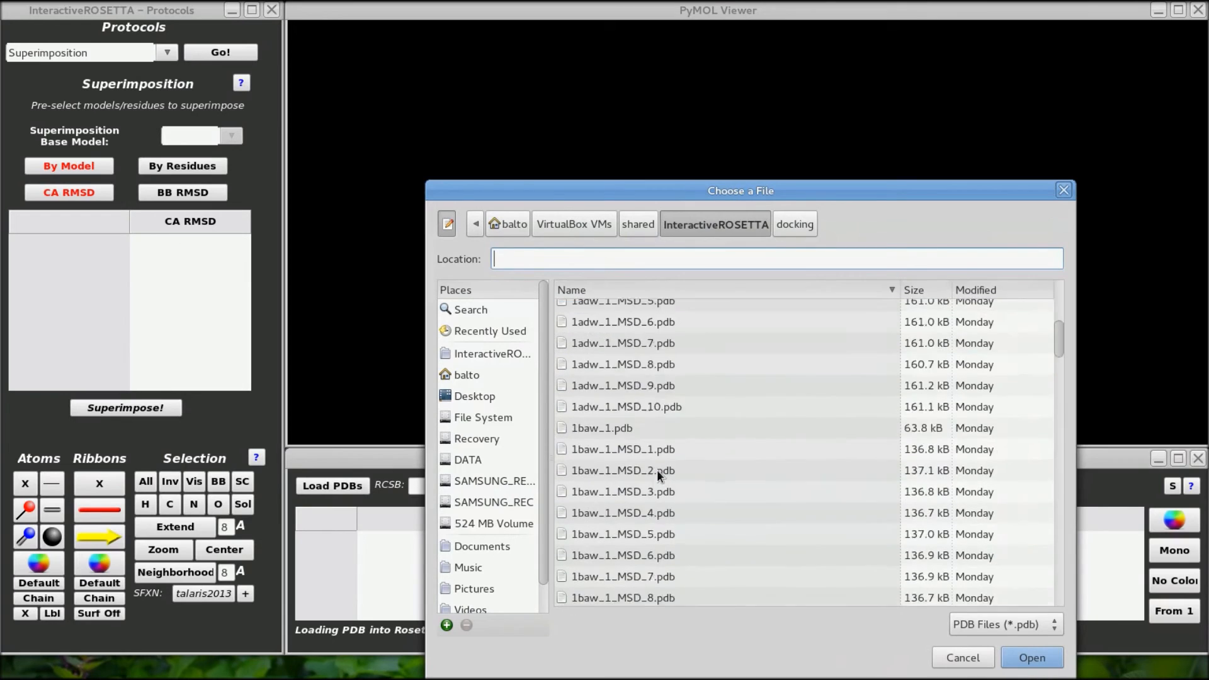
{"action": "scroll", "scroll_direction": "down", "scroll_amount": 3}
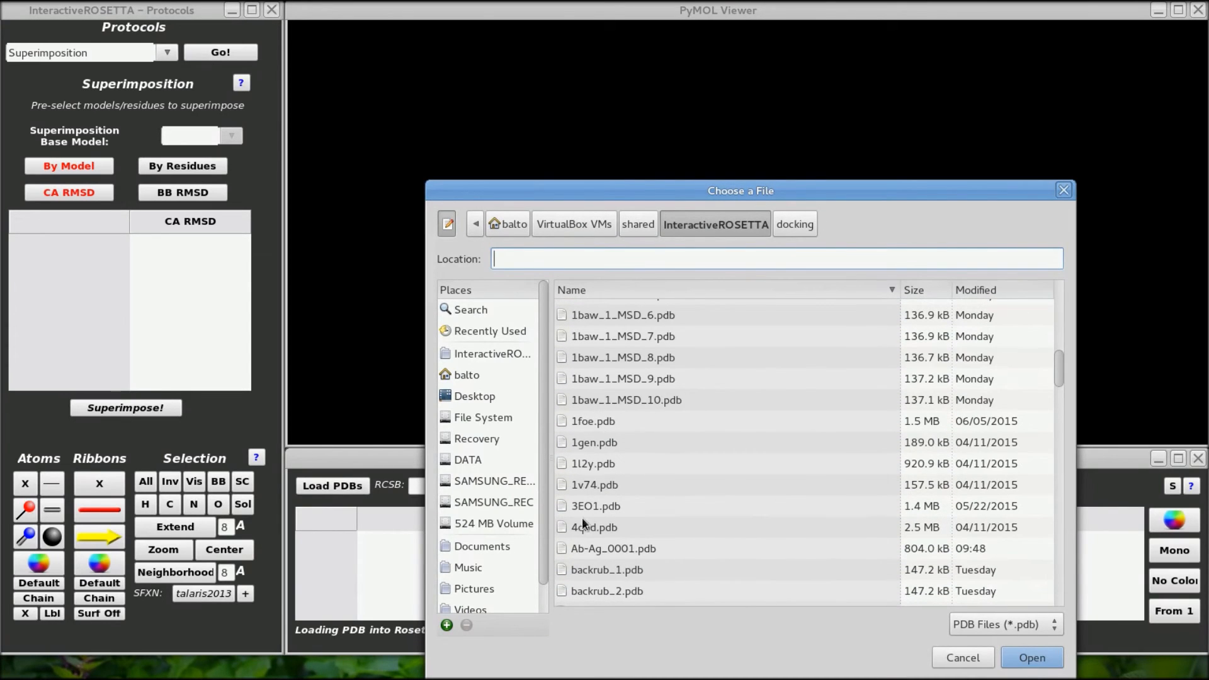
{"action": "left_click", "coordinate": [1031, 658]}
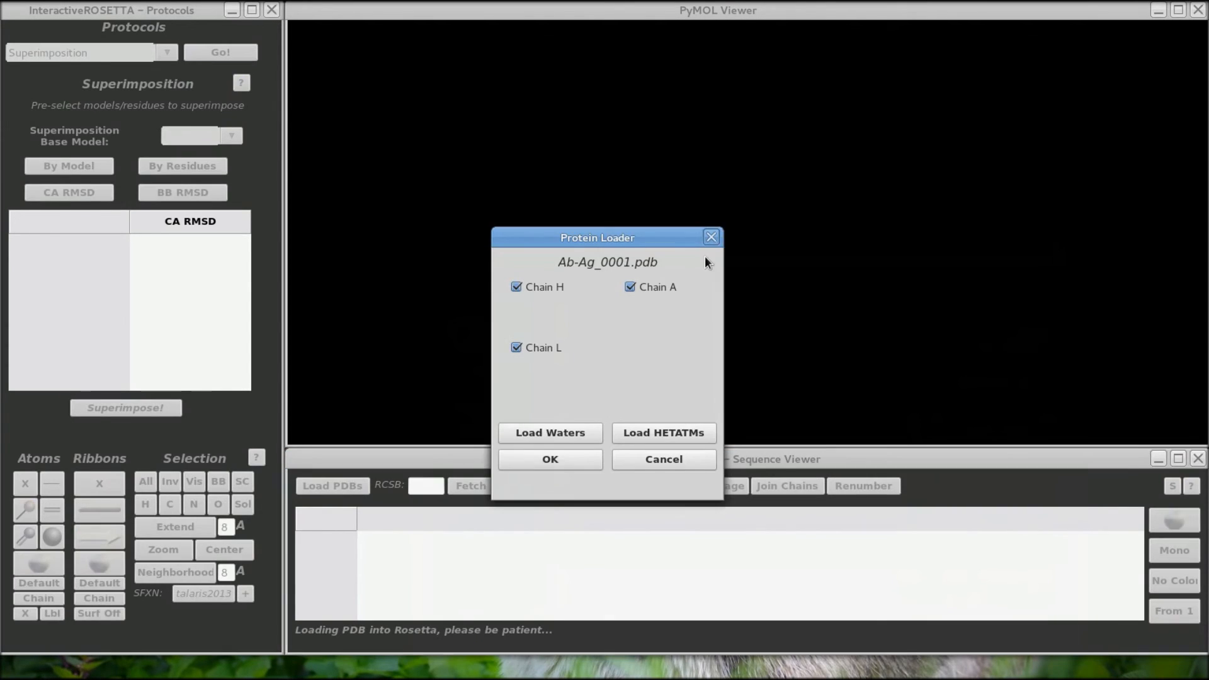
{"action": "left_click", "coordinate": [549, 458]}
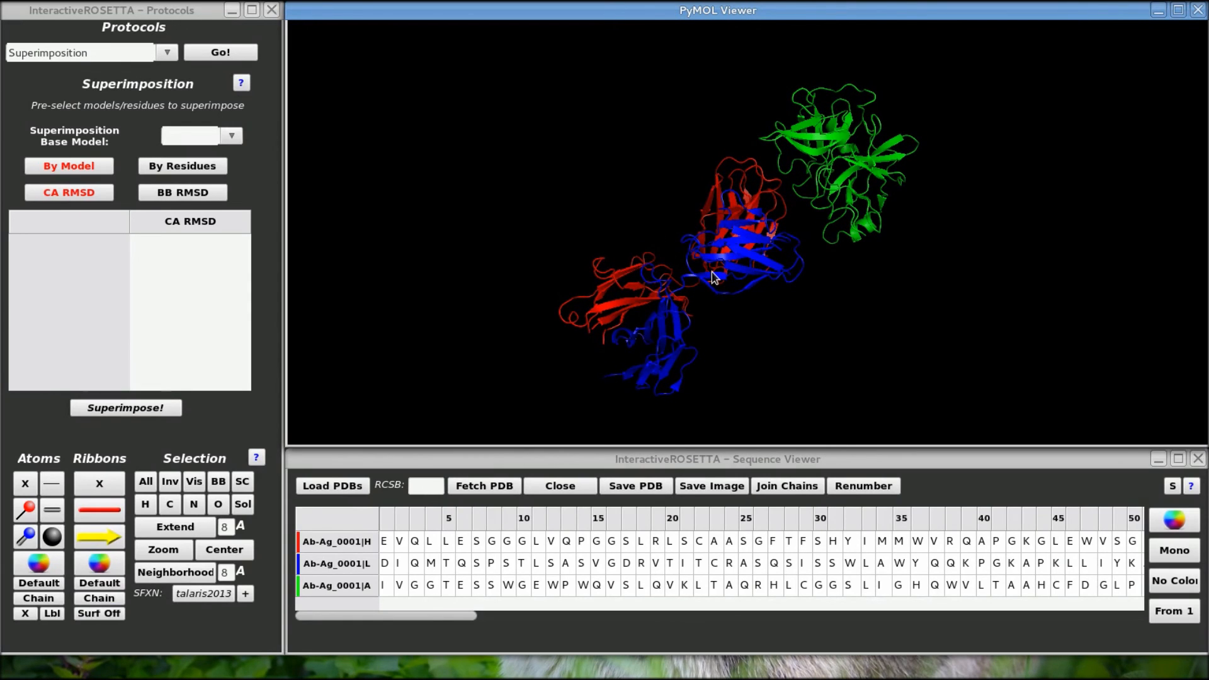
{"action": "mouse_move", "coordinate": [800, 319]}
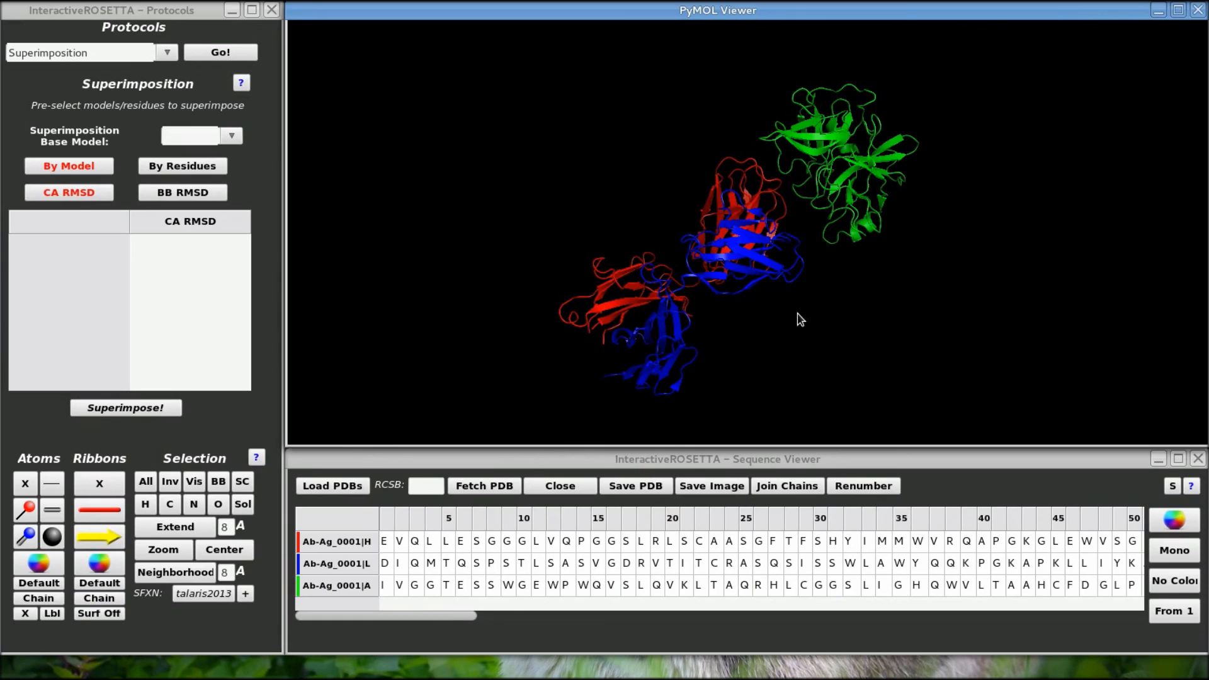
{"action": "mouse_move", "coordinate": [1145, 68]}
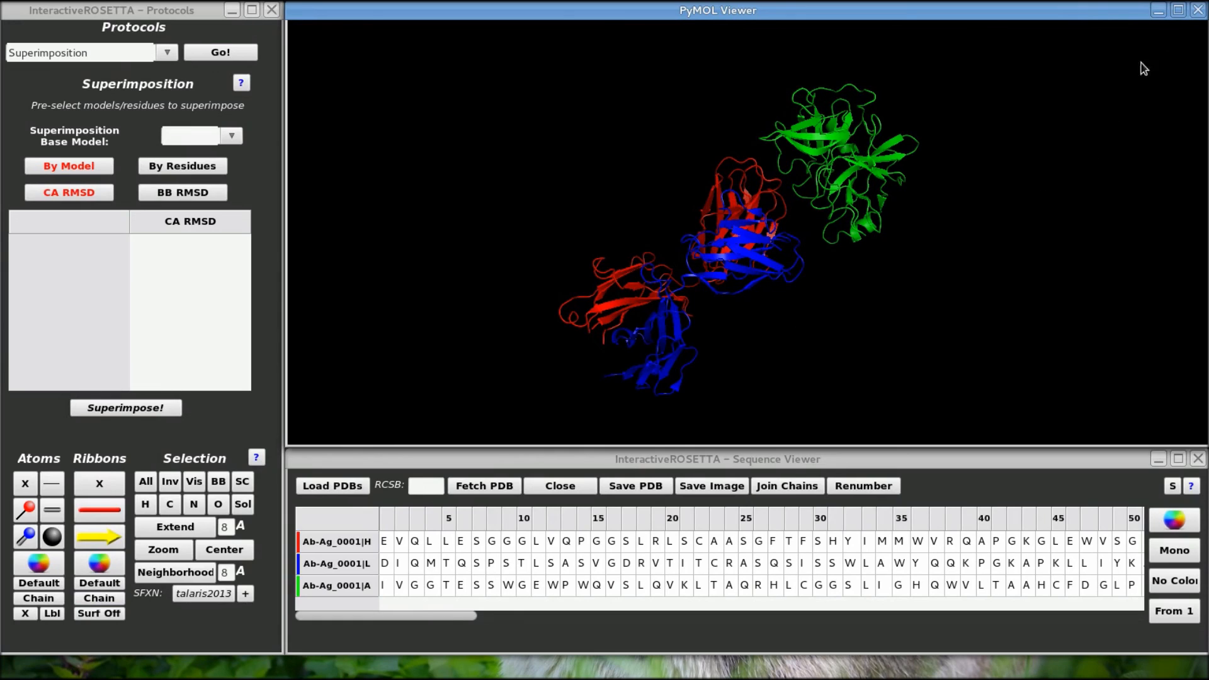